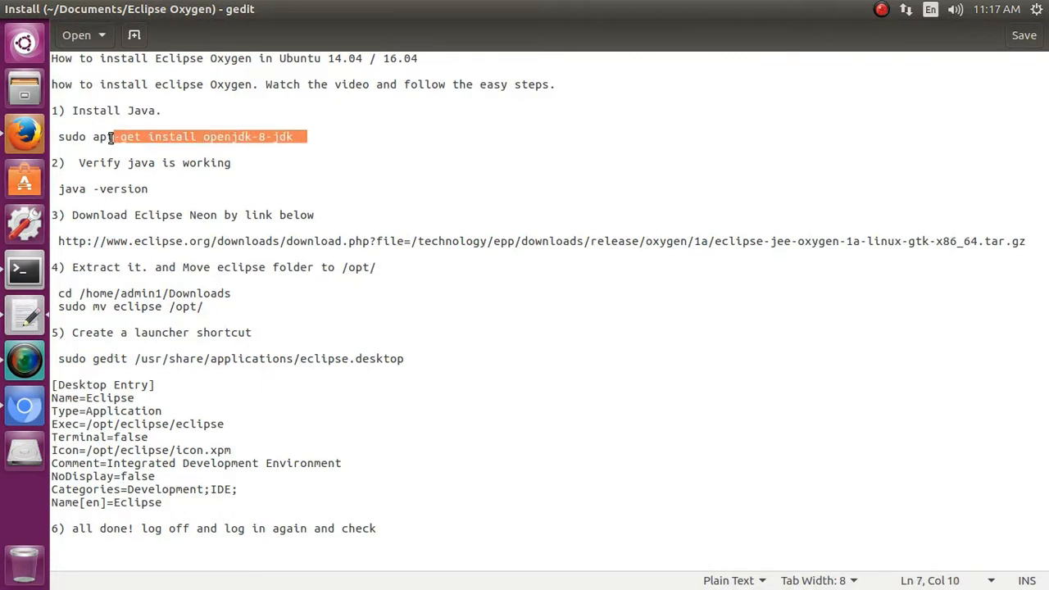
- Copy the OpenJDK 8 apt-get line from the notes and paste it into a zoomed-in Terminal
right_click(114, 137)
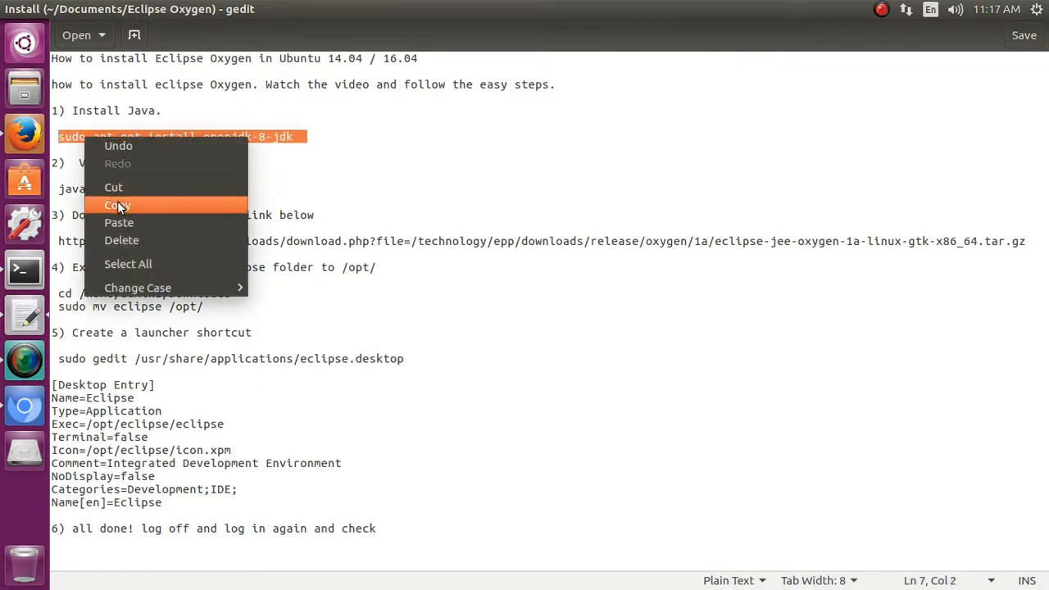
left_click(117, 205)
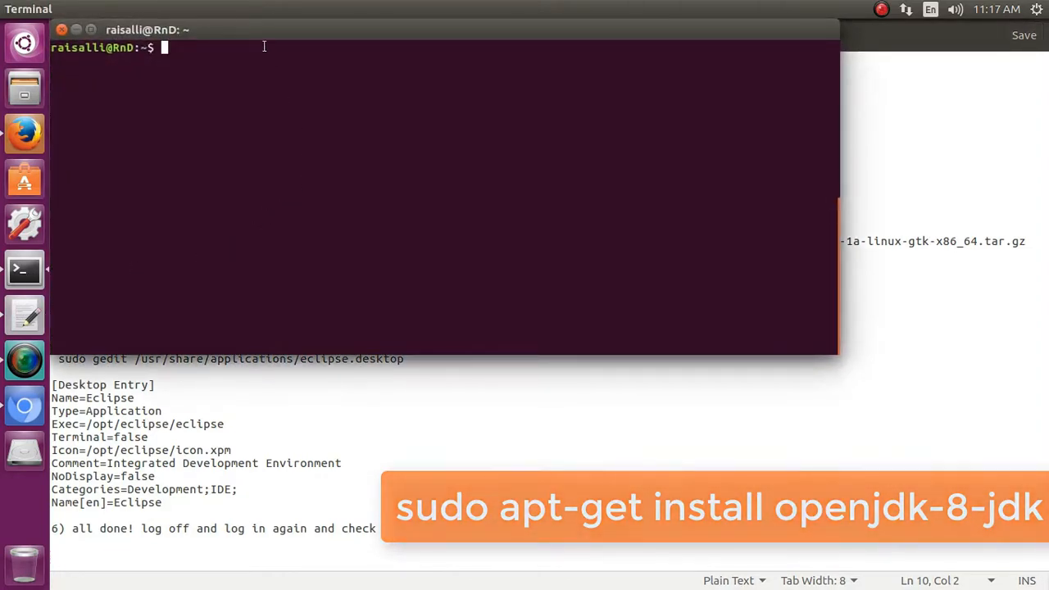
left_click(179, 9)
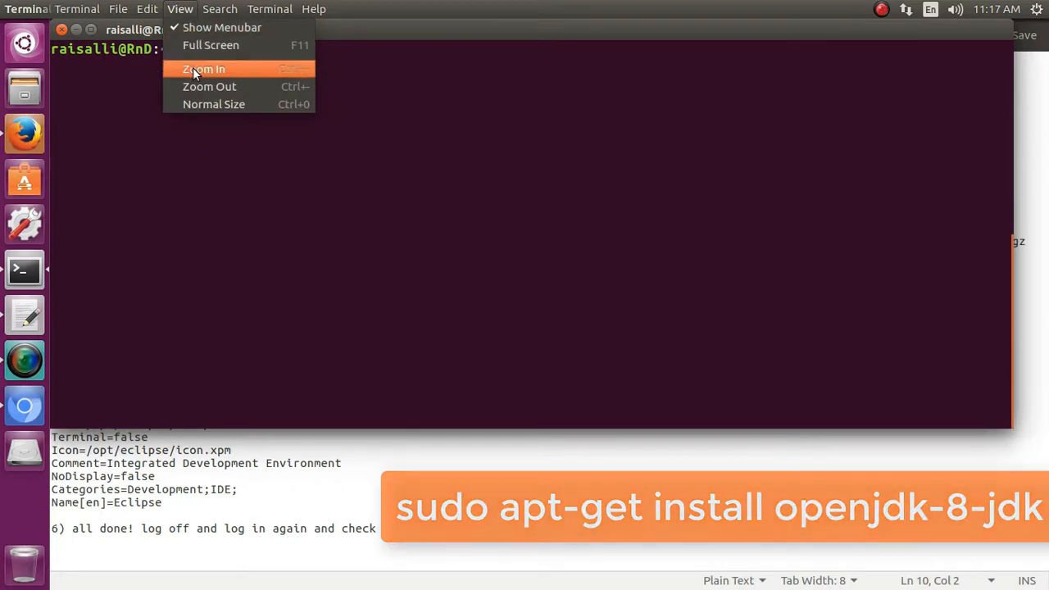
right_click(505, 246)
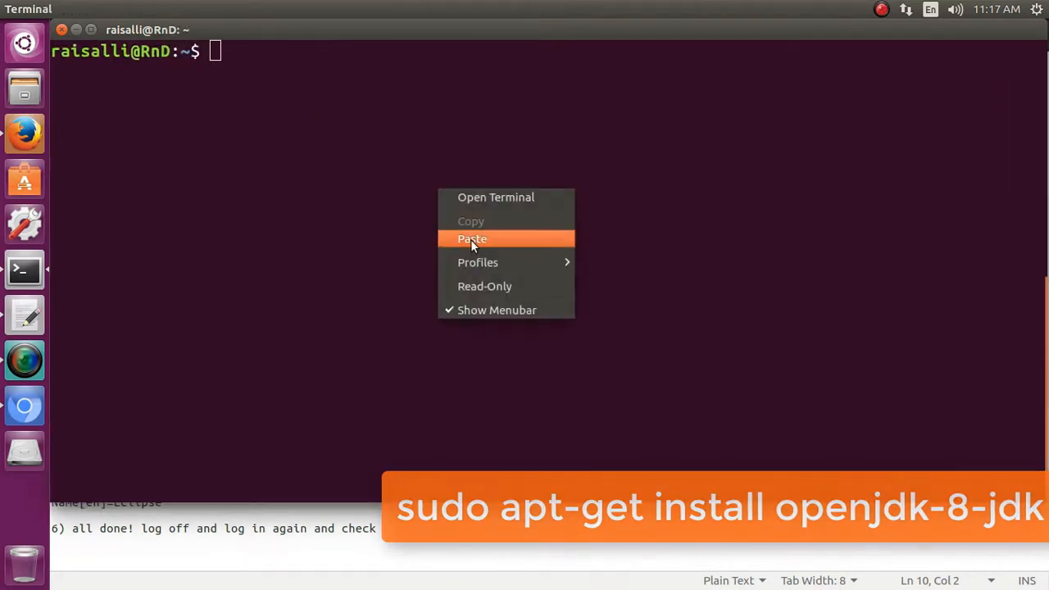
left_click(472, 238)
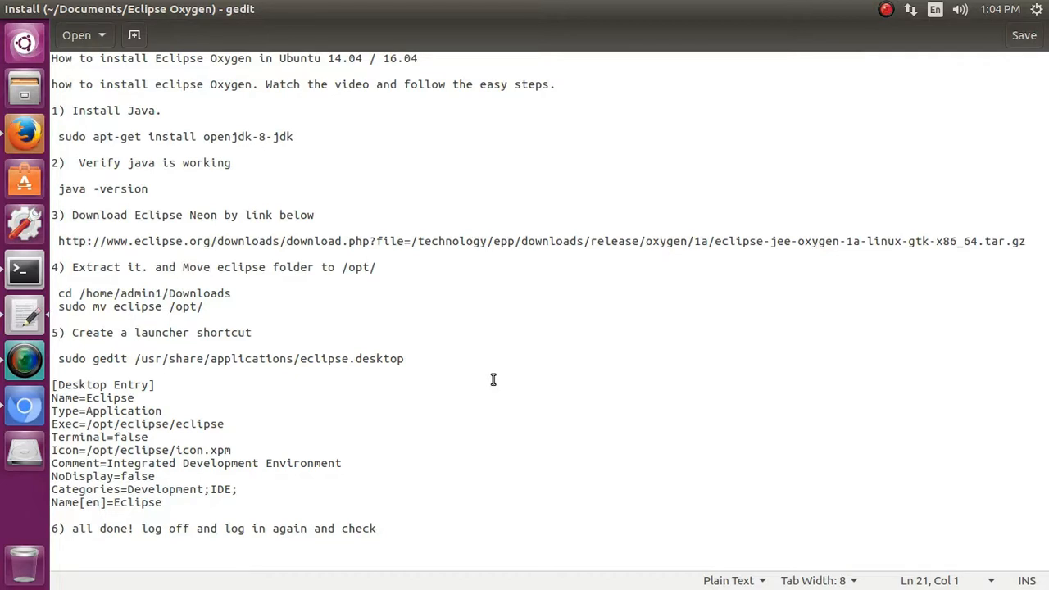
mouse_move(157, 176)
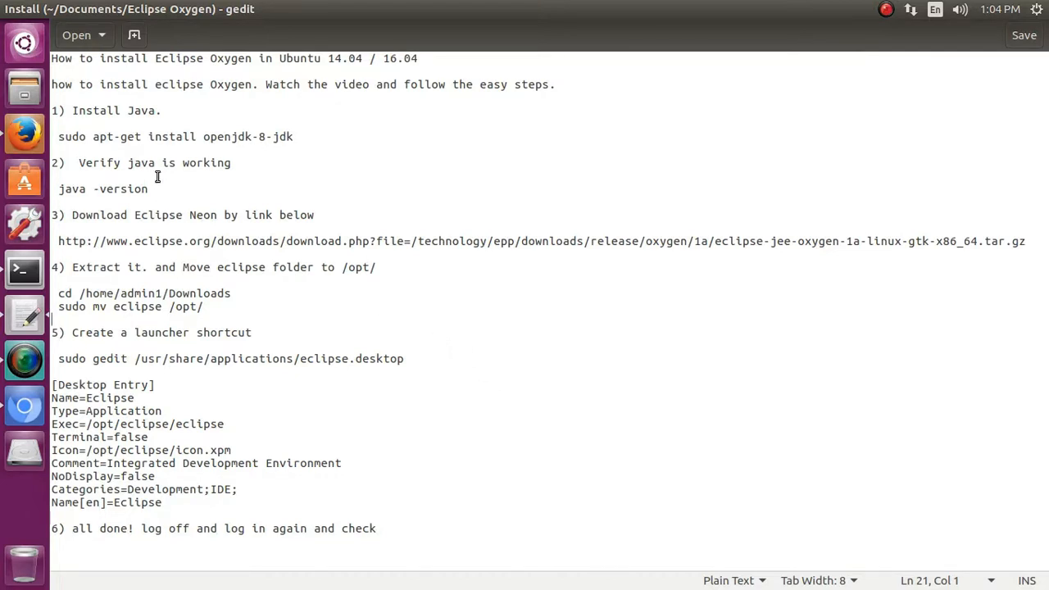
mouse_move(109, 189)
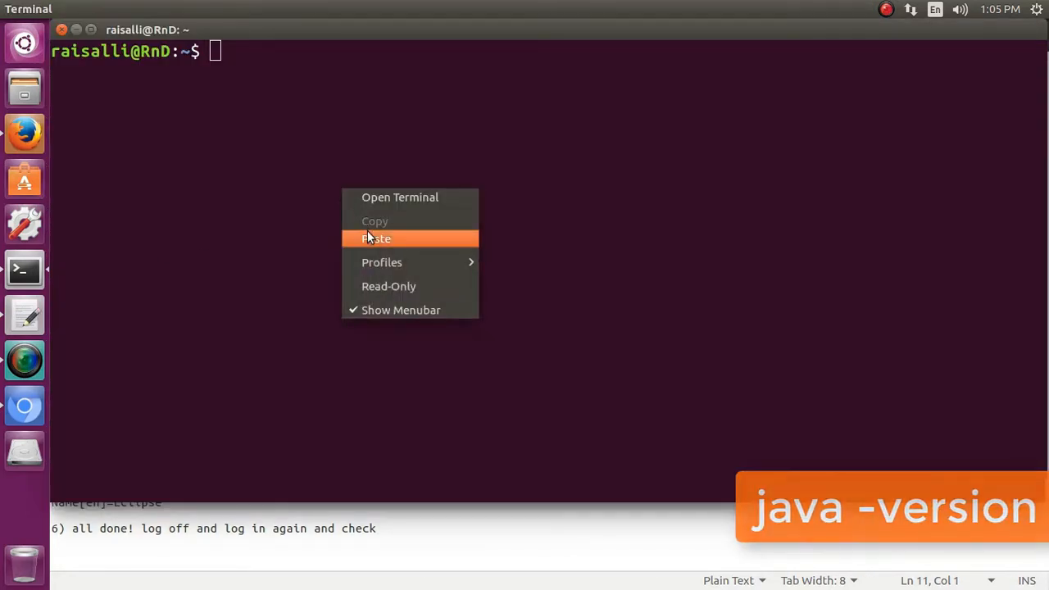
- Paste the java -version check command into Terminal
left_click(376, 238)
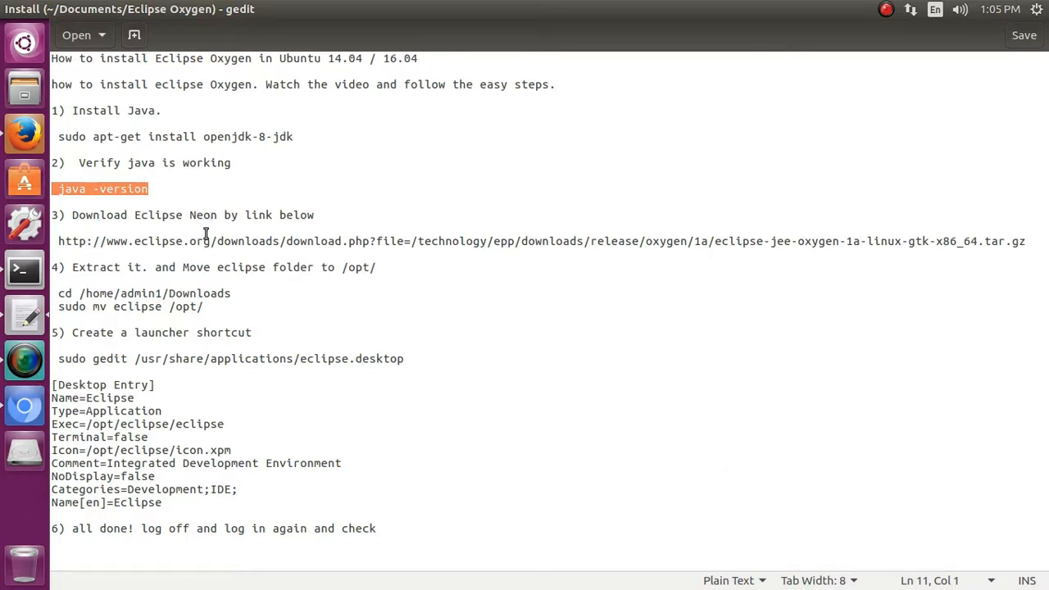
mouse_move(74, 175)
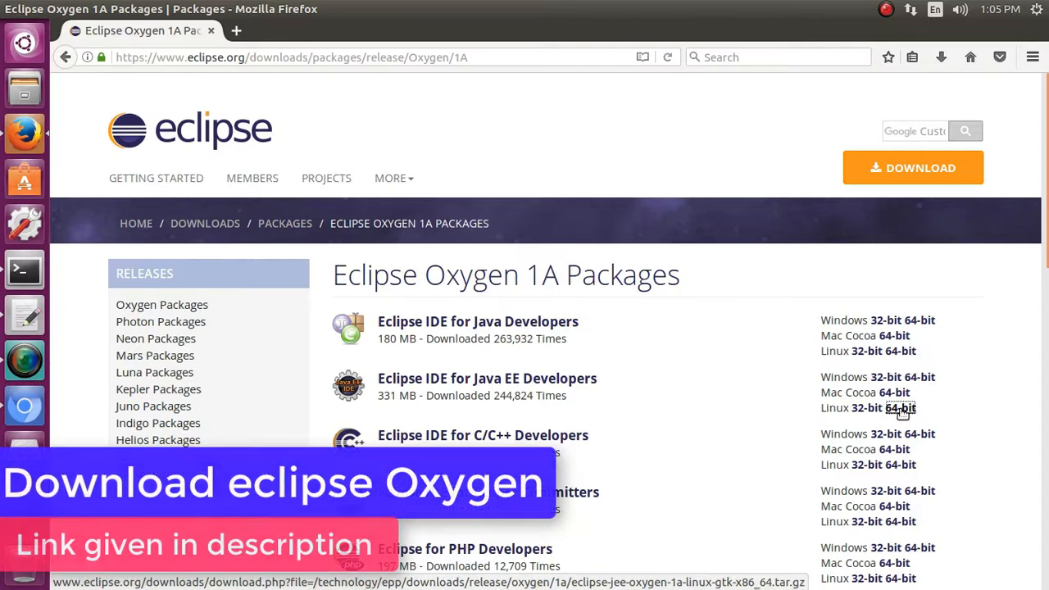
- Download the Java EE Developers Linux 64-bit archive from the Japan mirror, choosing Save File
left_click(883, 407)
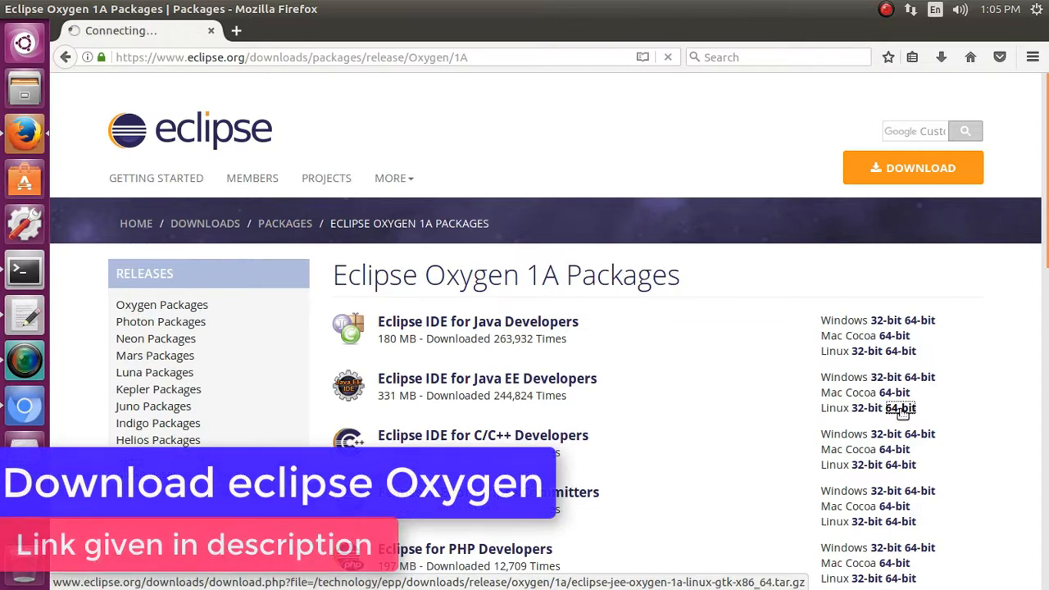
left_click(900, 407)
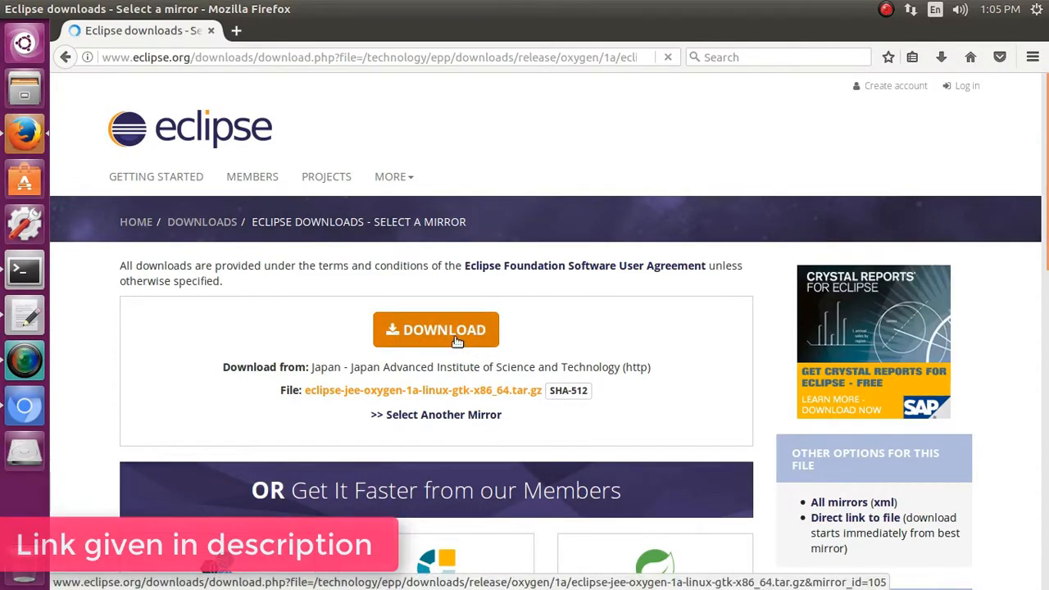
left_click(435, 329)
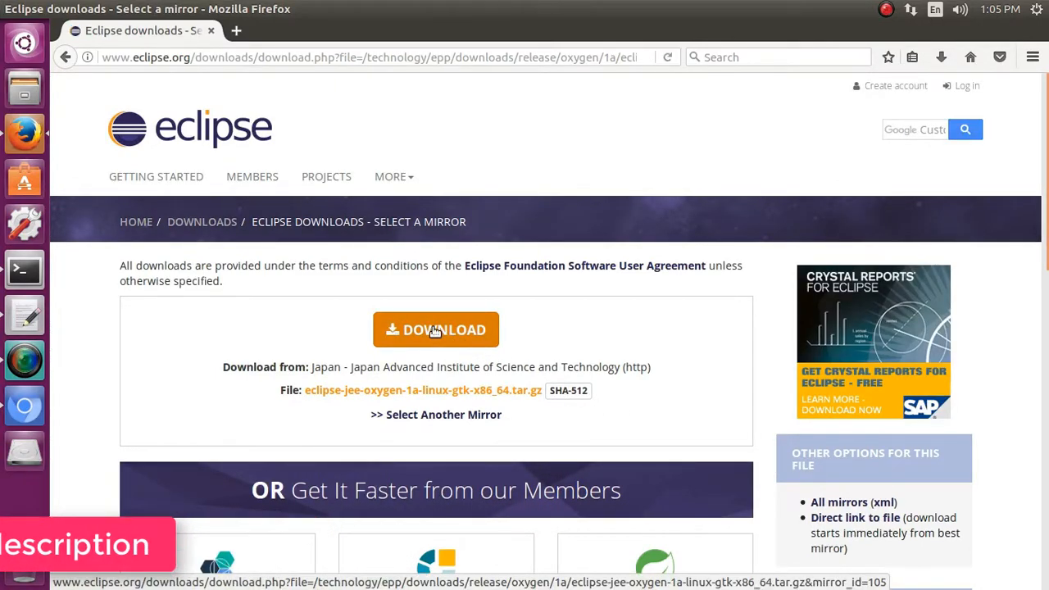
left_click(436, 330)
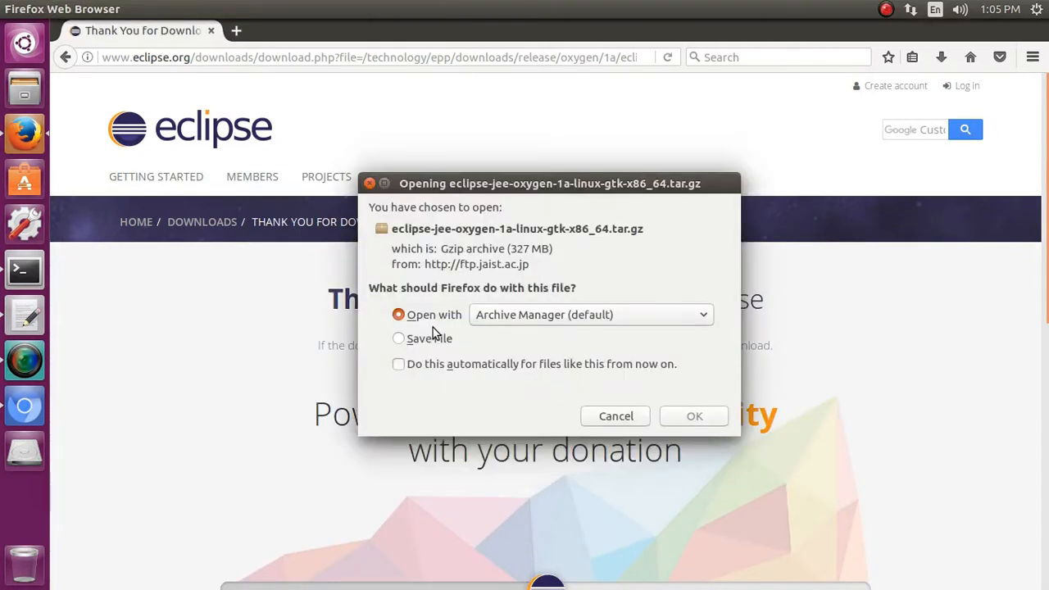
left_click(398, 338)
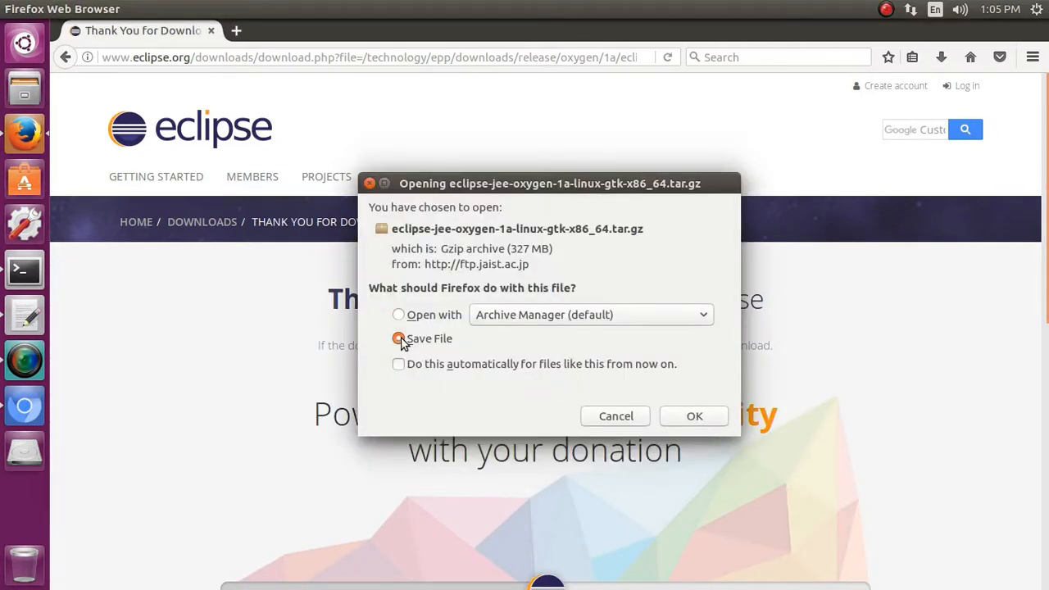
left_click(694, 415)
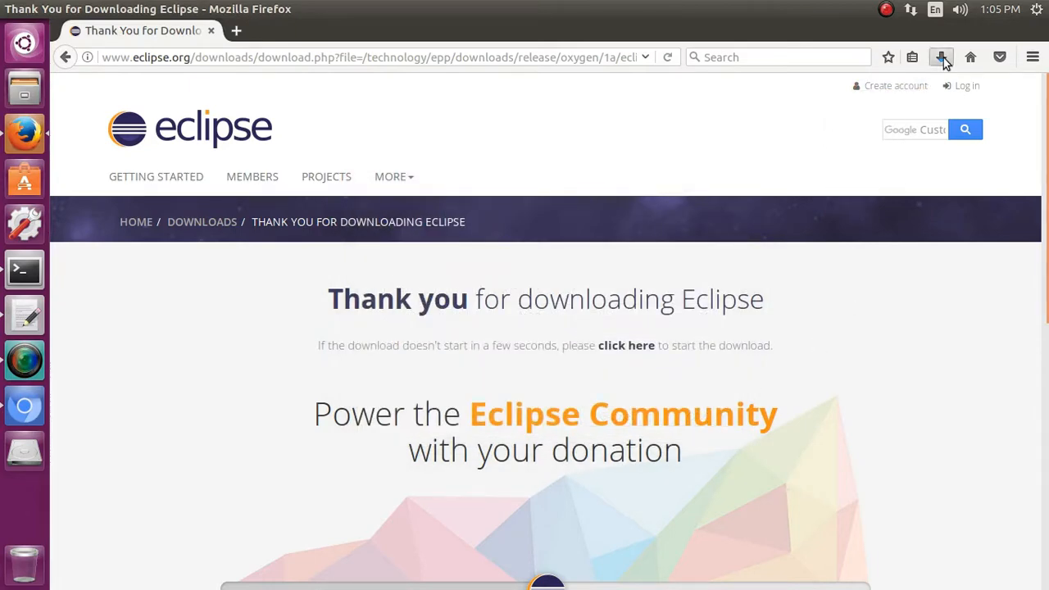
- Show the Firefox Library listing the Eclipse Oxygen archive download progress
left_click(941, 57)
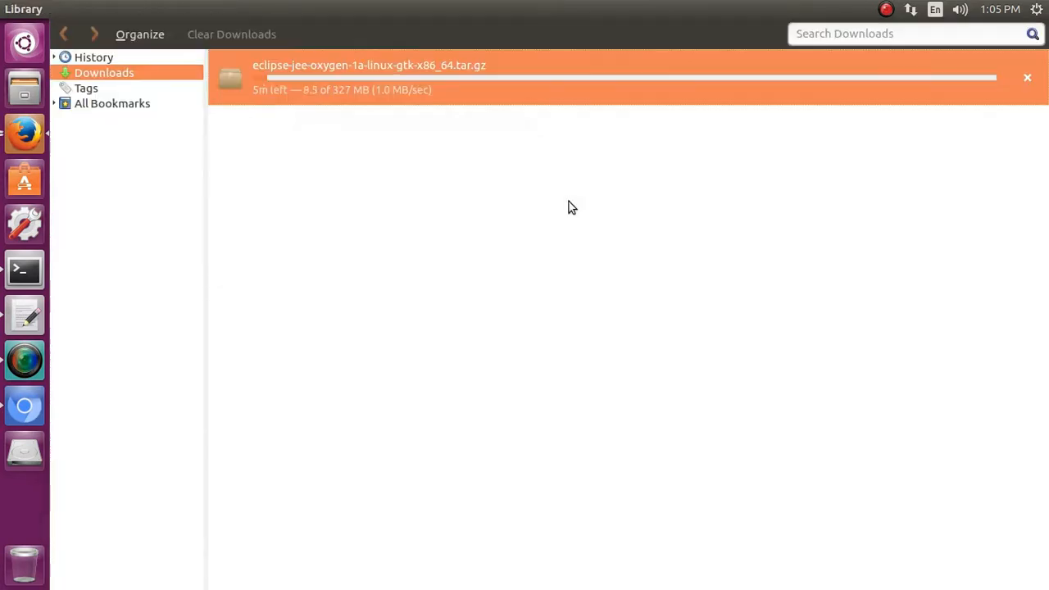
mouse_move(435, 172)
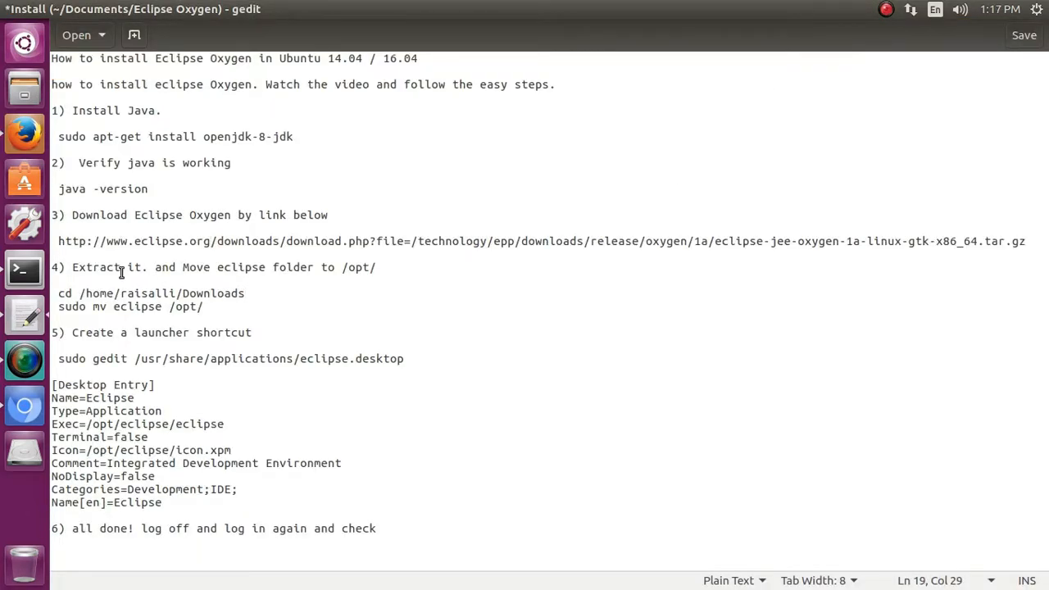
- Mark the extract step in the notes, extract the tar.gz here, and open the eclipse folder
left_click_drag(72, 267, 314, 267)
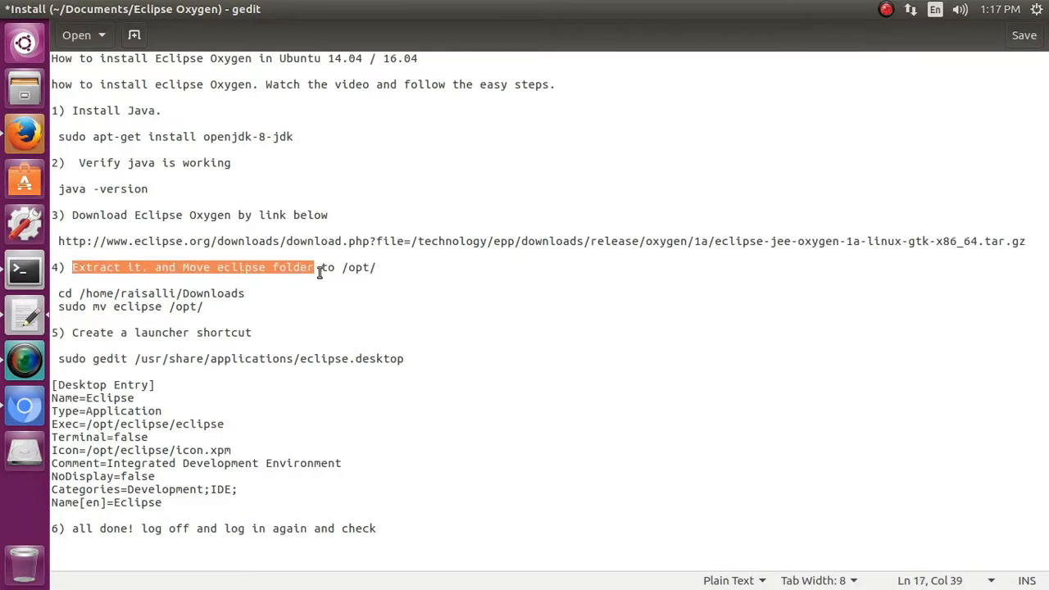
left_click_drag(315, 267, 375, 267)
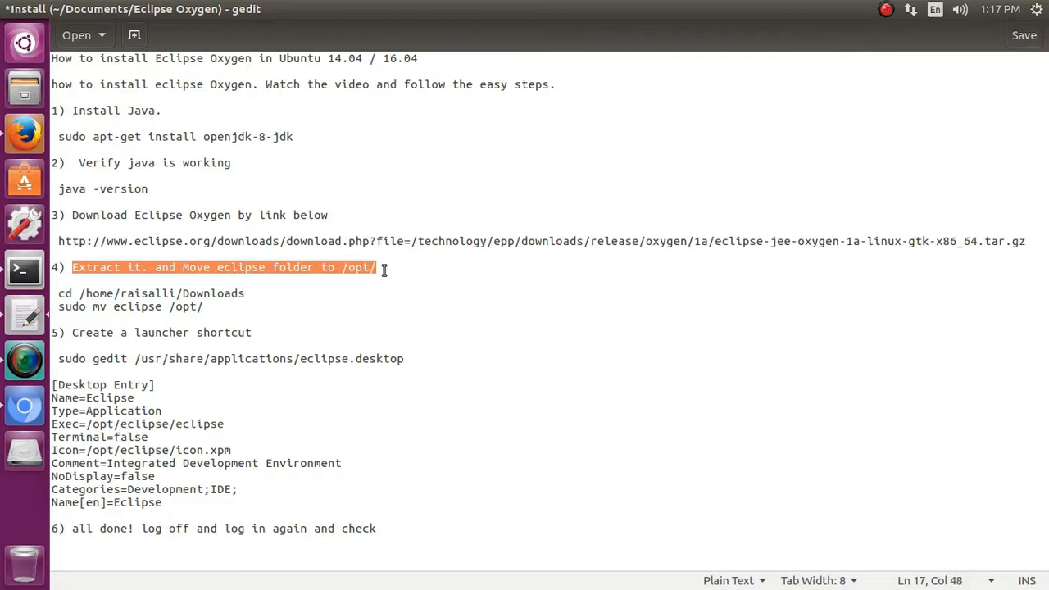
mouse_move(305, 300)
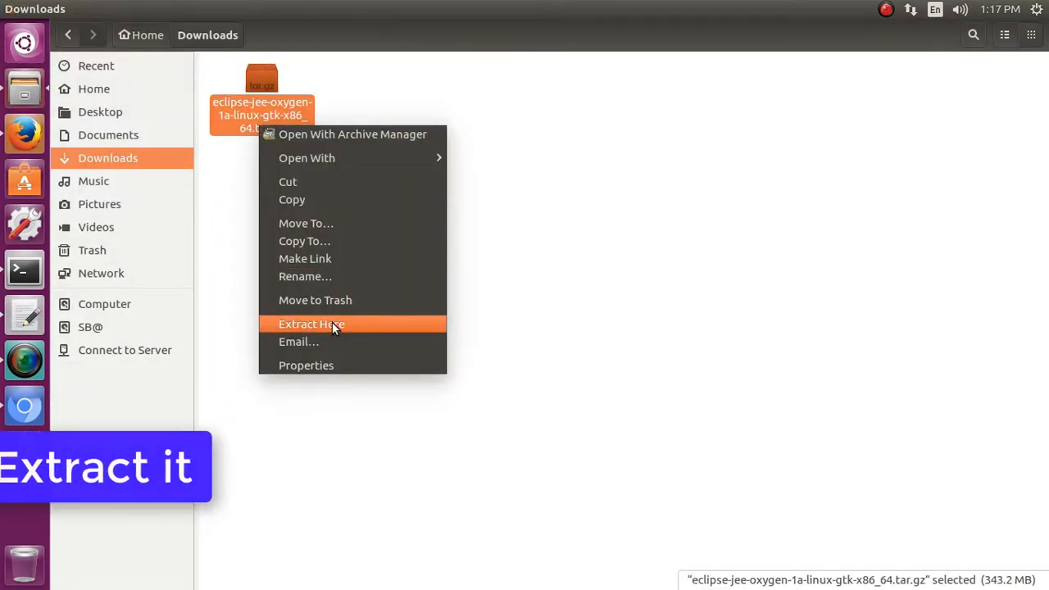
left_click(311, 323)
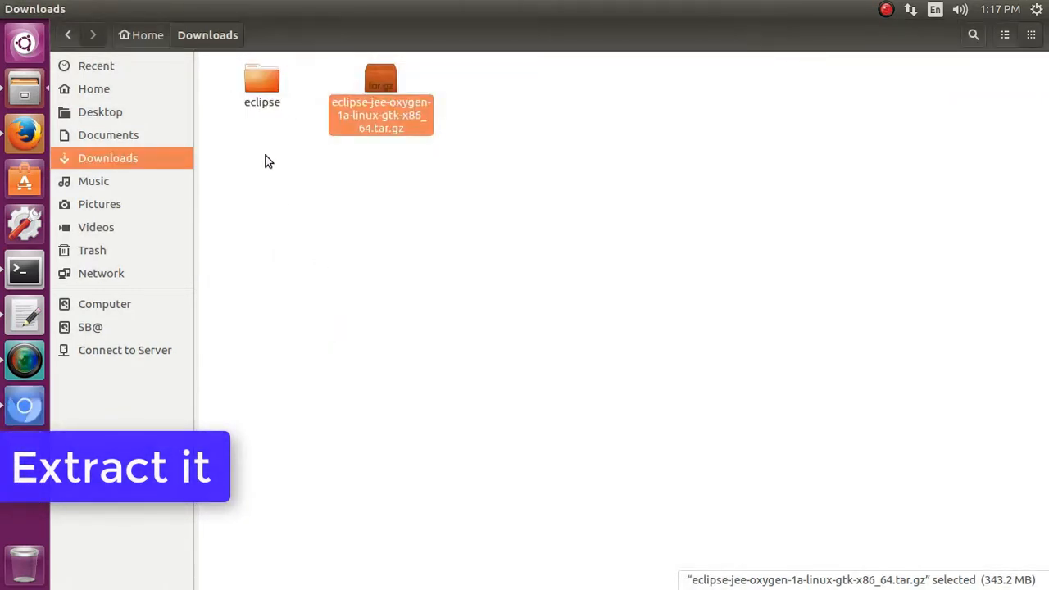
double_click(262, 80)
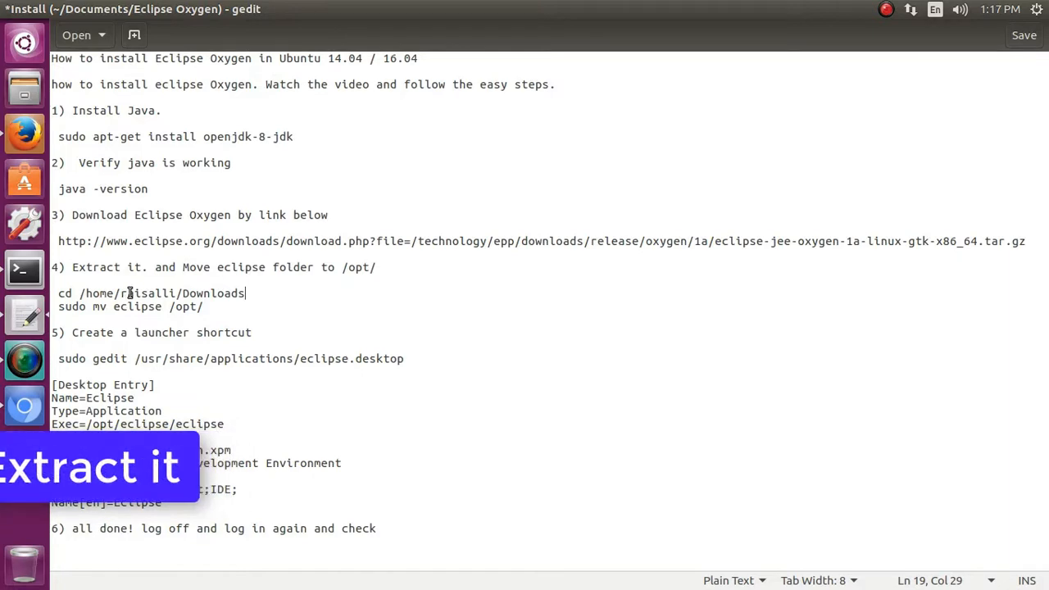
- Run the cd Downloads line from the notes, then run sudo mv eclipse /opt/
right_click(148, 292)
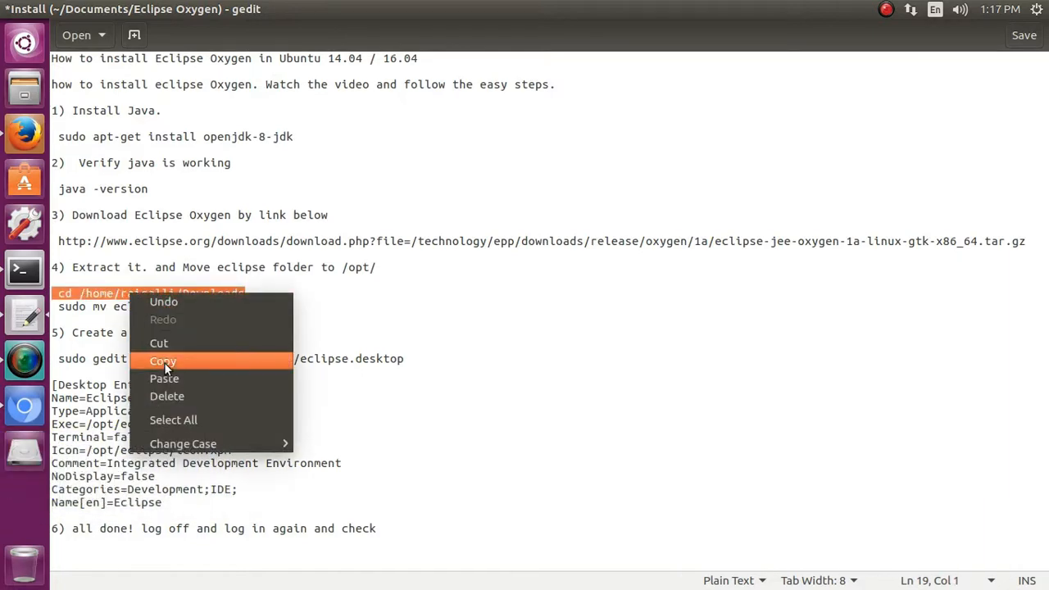
left_click(162, 360)
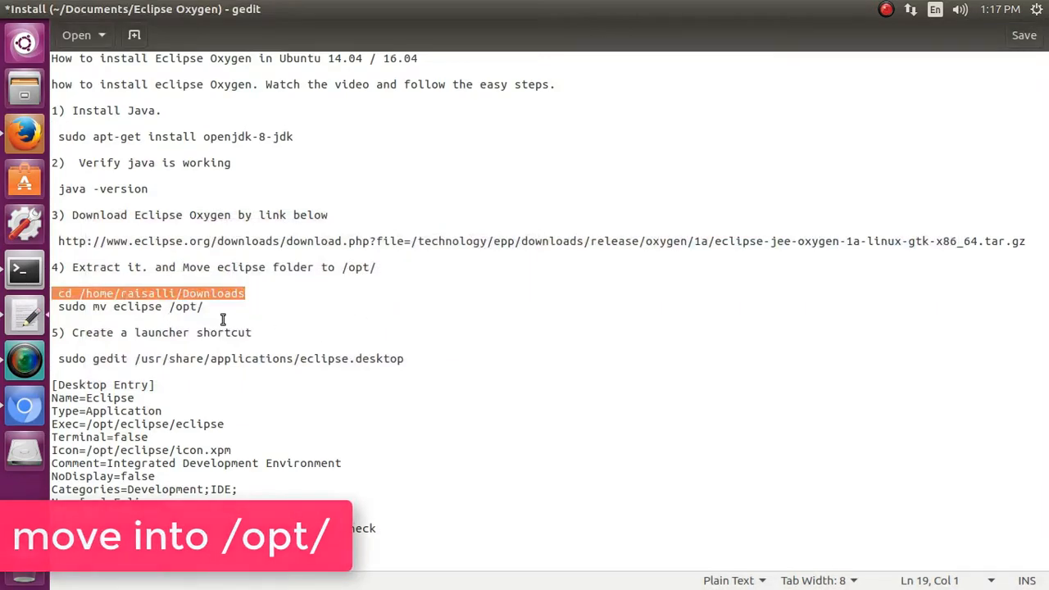
right_click(123, 306)
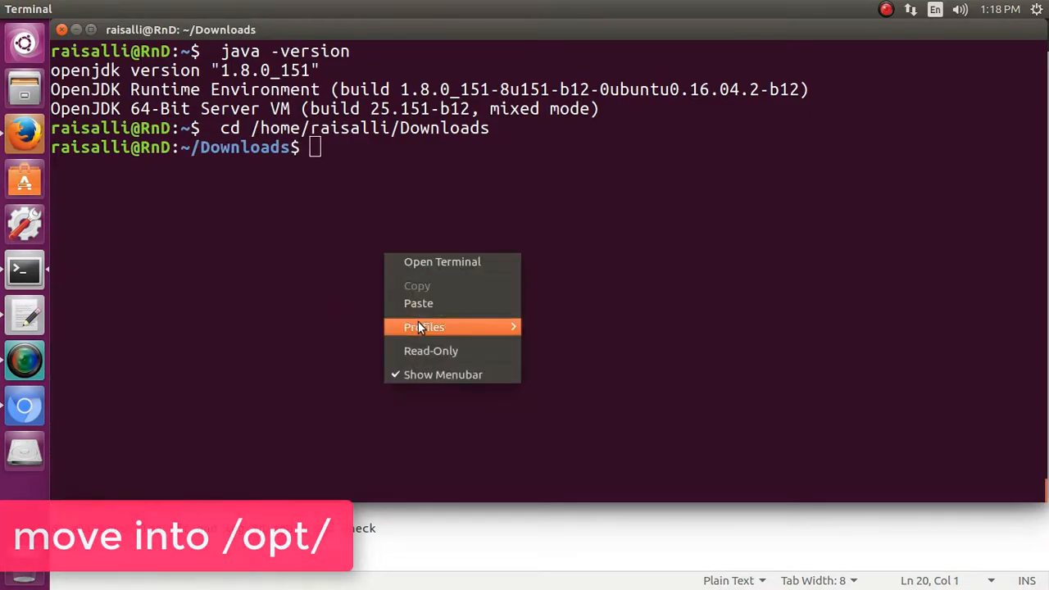
type("sudo mv eclipse /opt/")
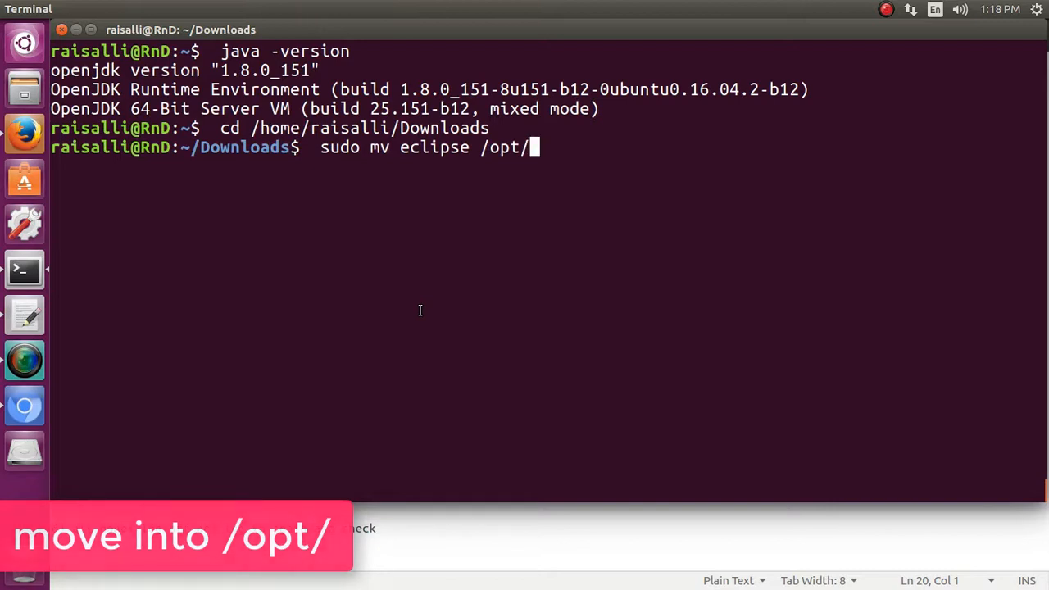
key("Return")
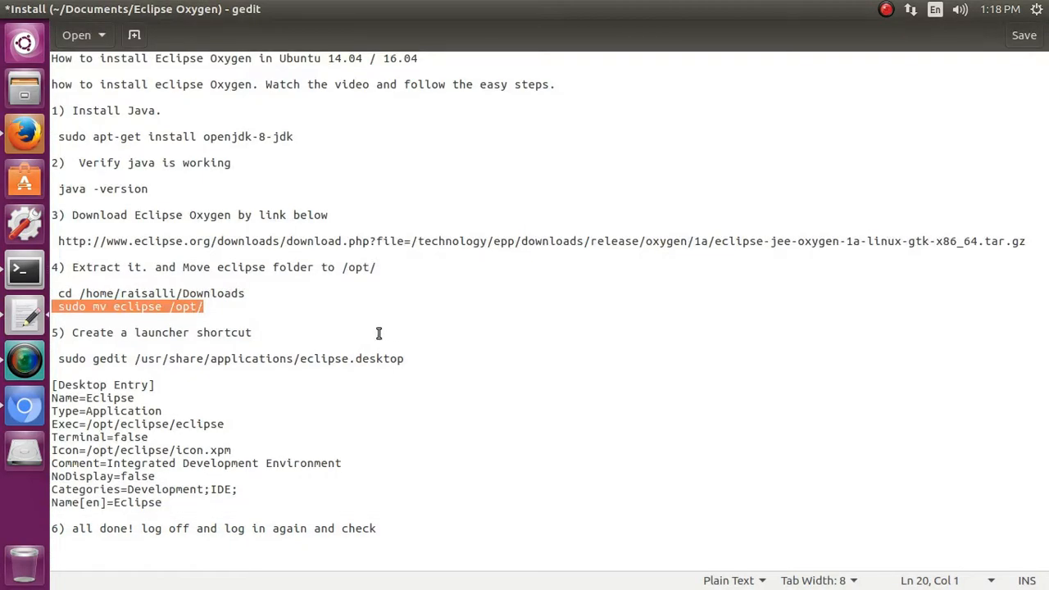
left_click(262, 327)
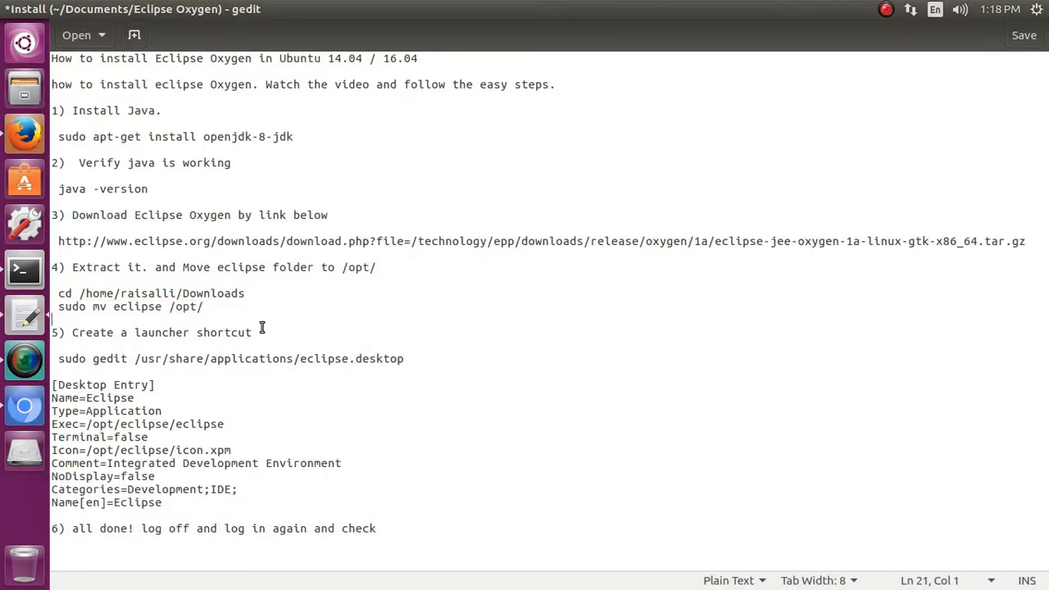
- Copy the sudo gedit eclipse.desktop line from the notes and run it in Terminal
double_click(250, 358)
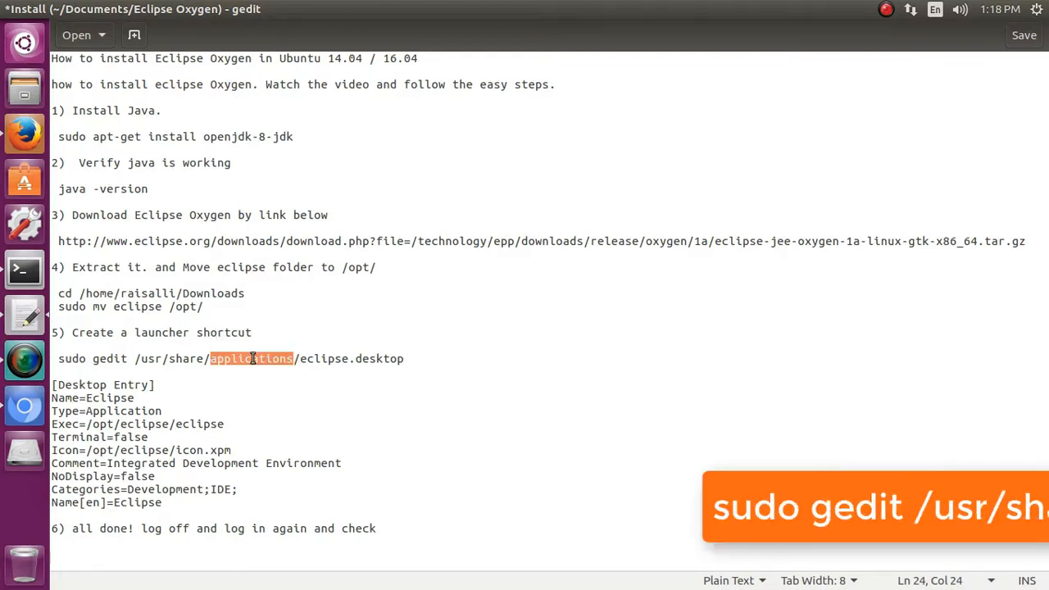
triple_click(229, 358)
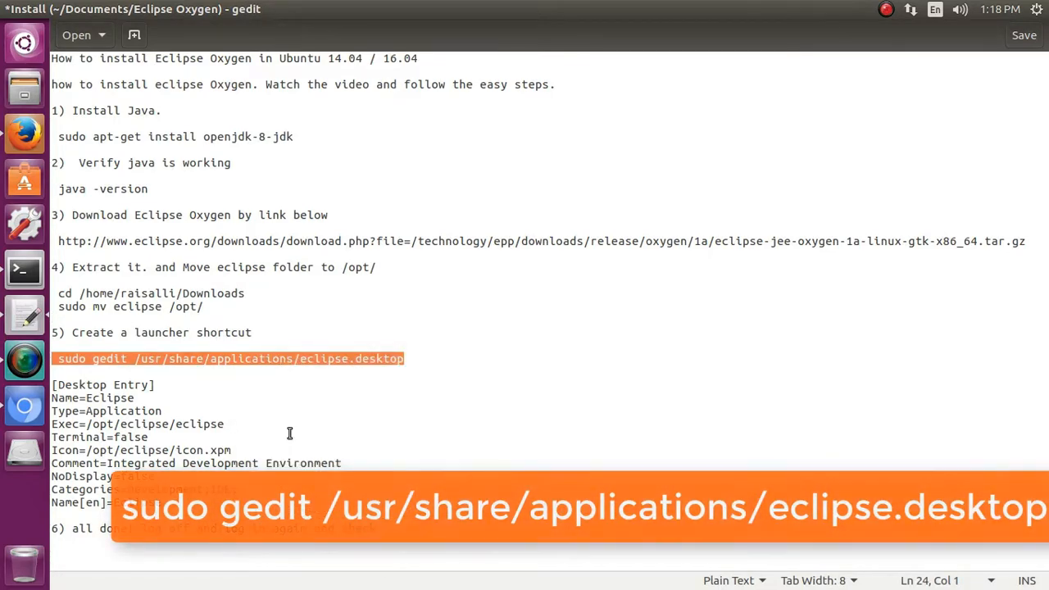
right_click(475, 295)
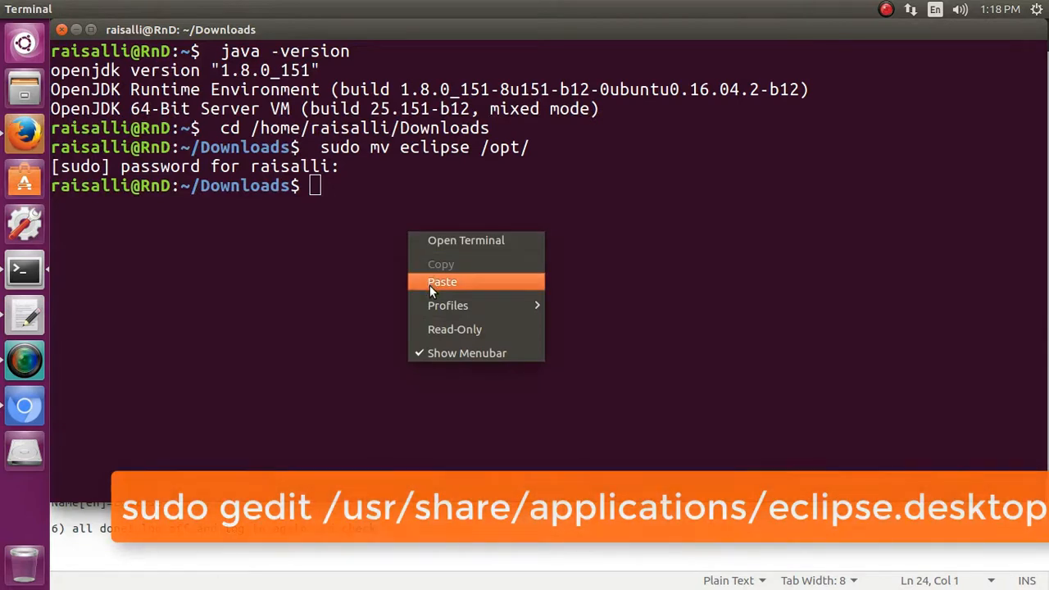
left_click(441, 281)
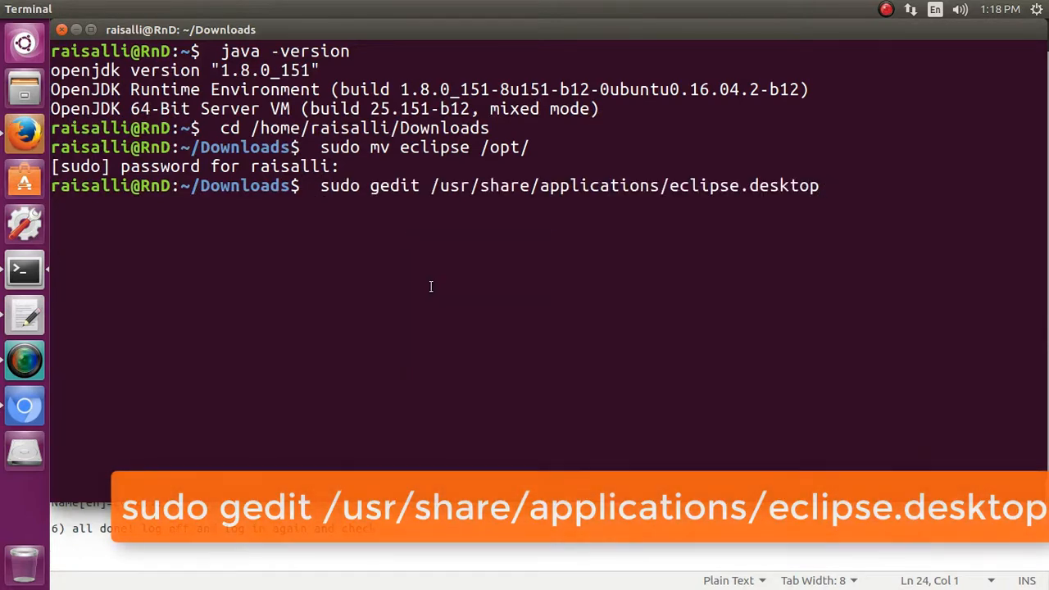
key("Return")
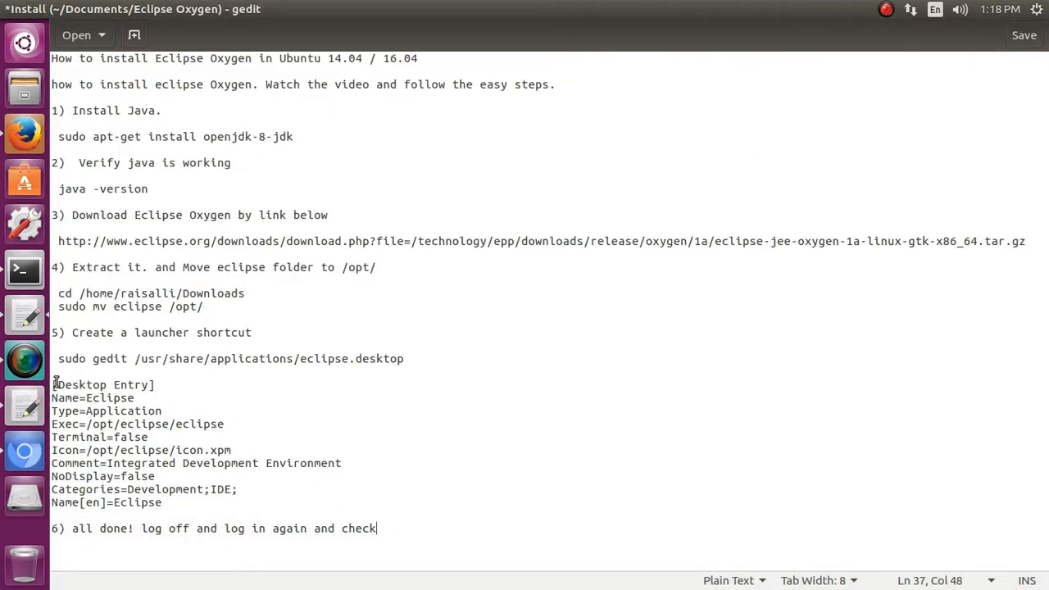
- Paste the [Desktop Entry] block into eclipse.desktop, save it, and close the file
left_click_drag(53, 384, 162, 502)
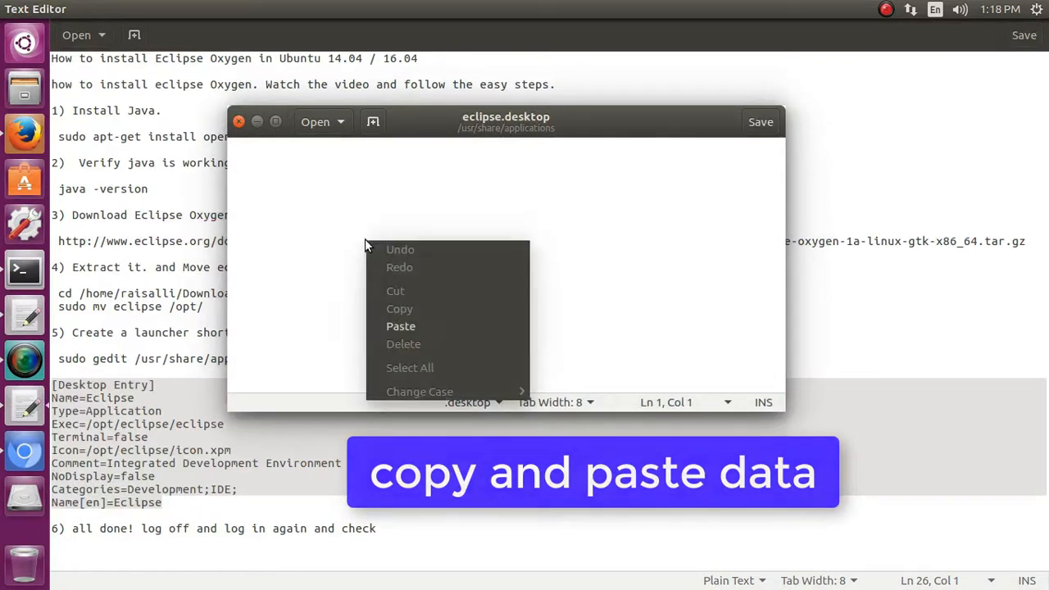
left_click(401, 326)
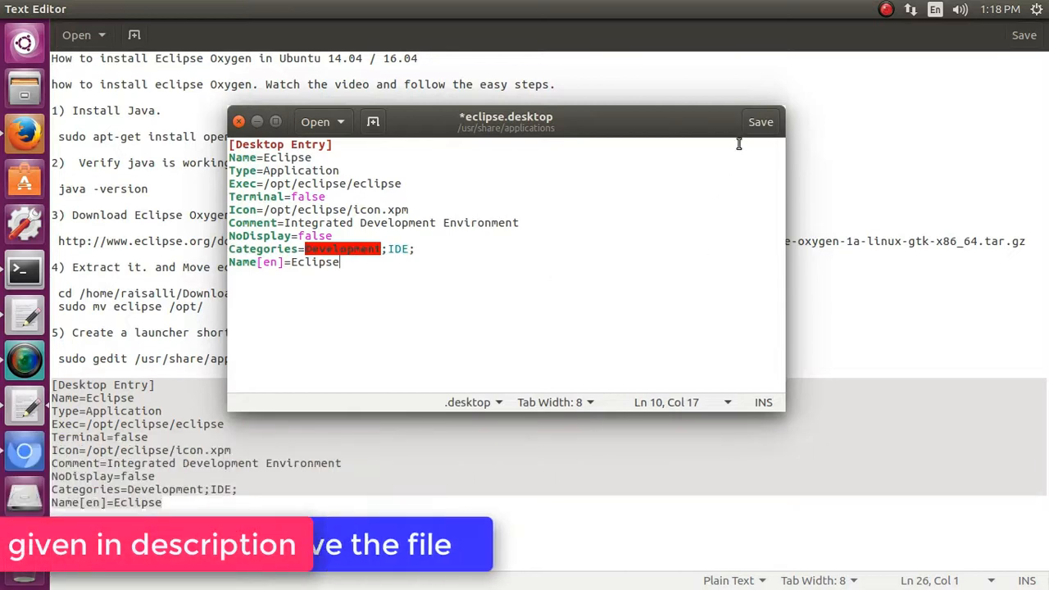
left_click(759, 121)
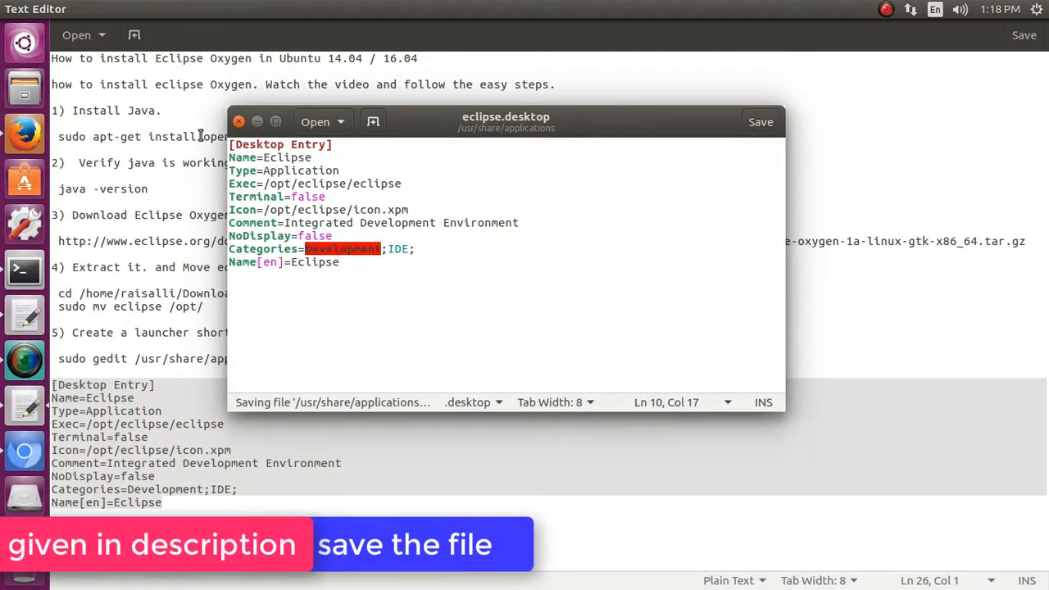
left_click(759, 121)
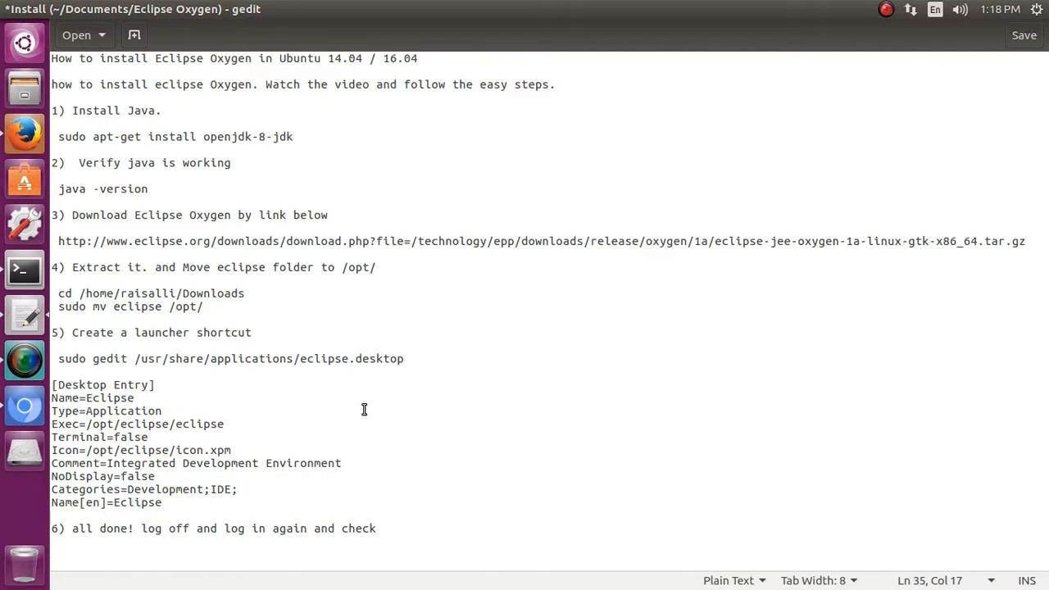
- Close the install notes without saving, then close Terminal
left_click(162, 411)
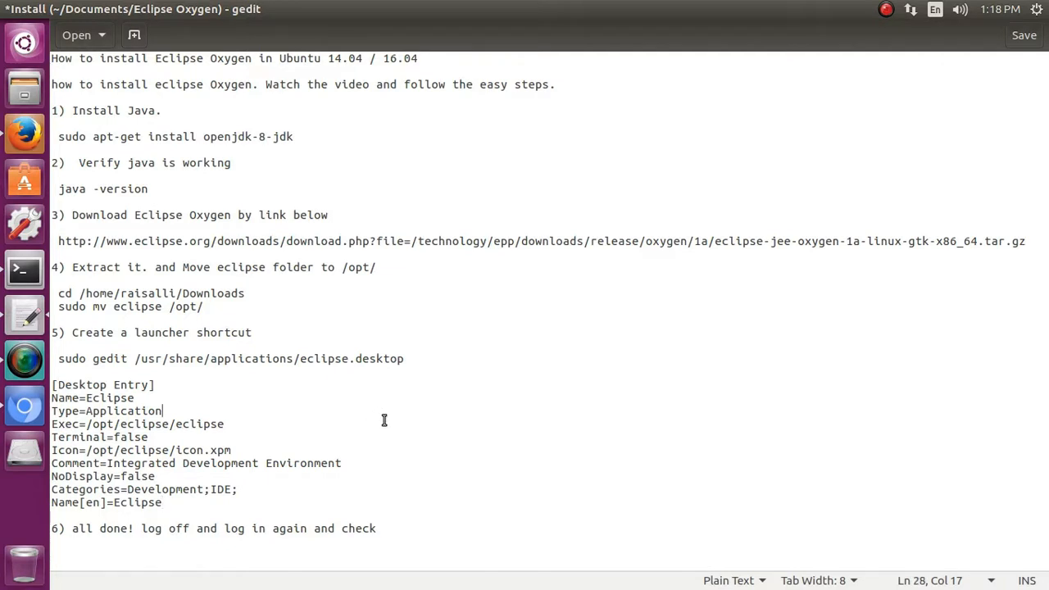
mouse_move(642, 350)
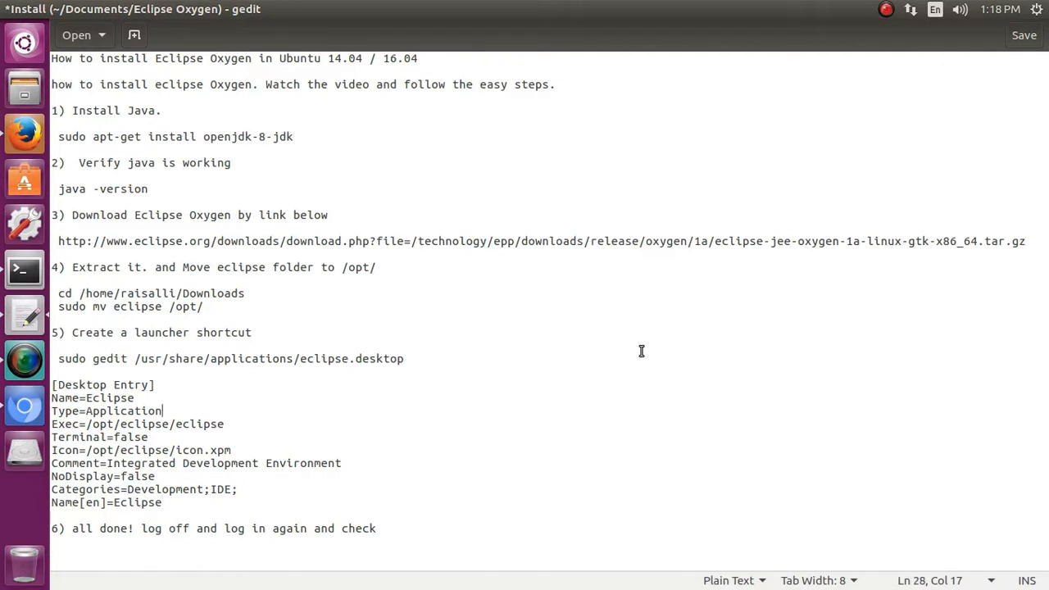
mouse_move(1044, 196)
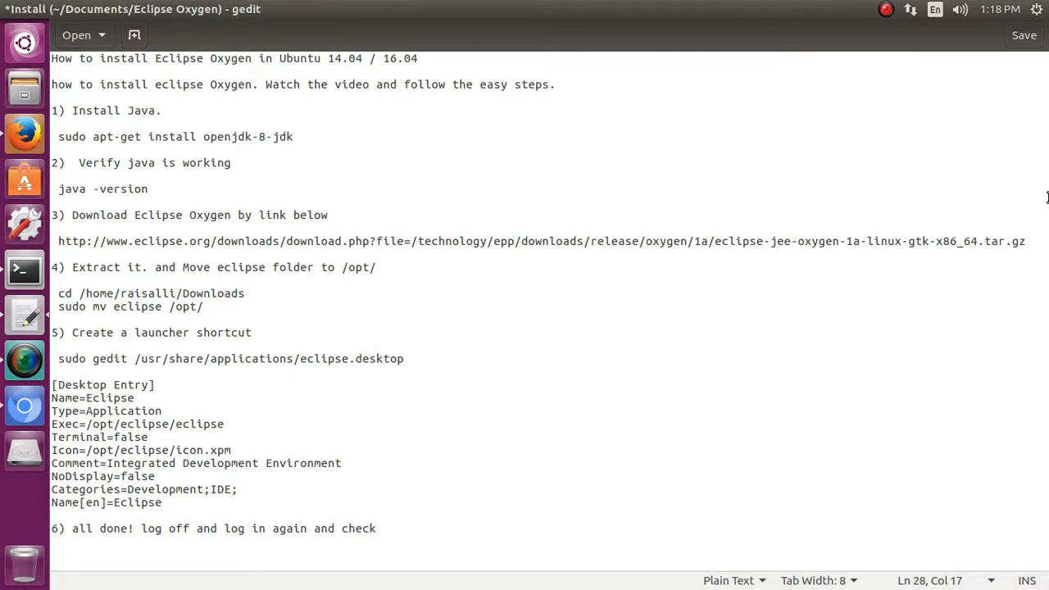
left_click(1036, 9)
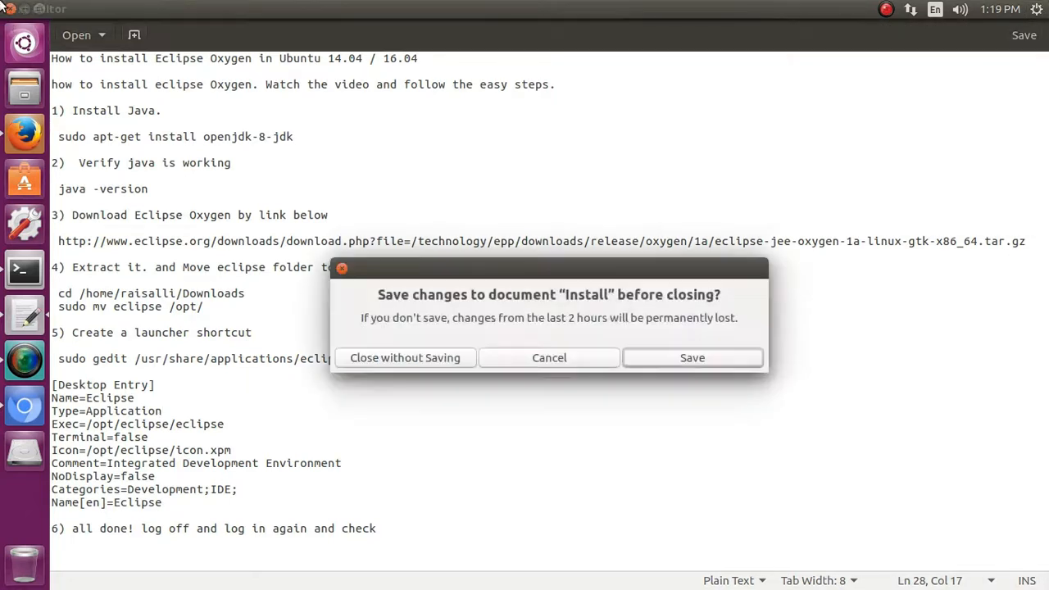
left_click(692, 357)
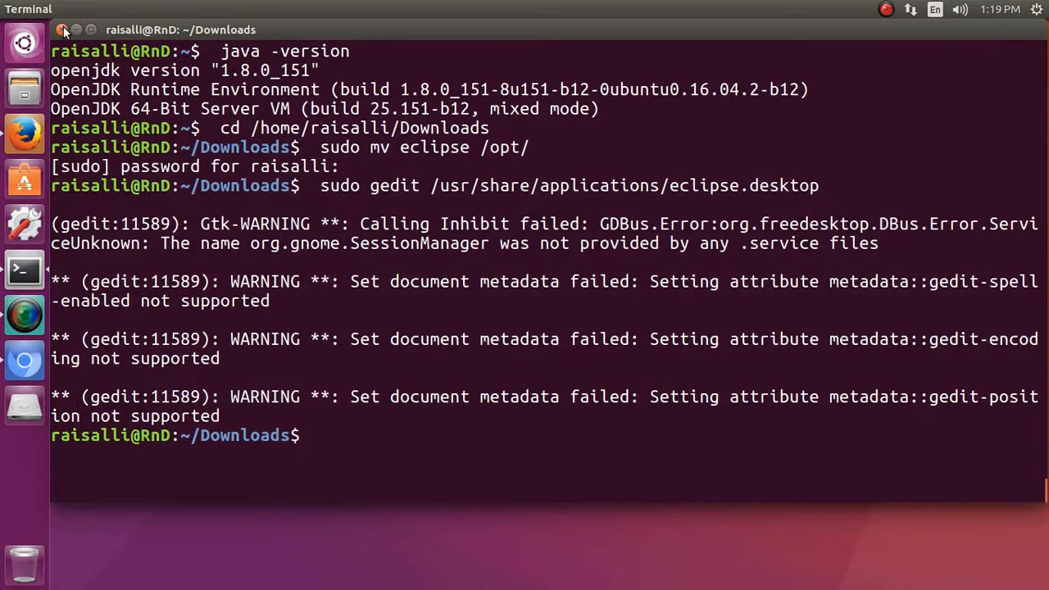
left_click(65, 31)
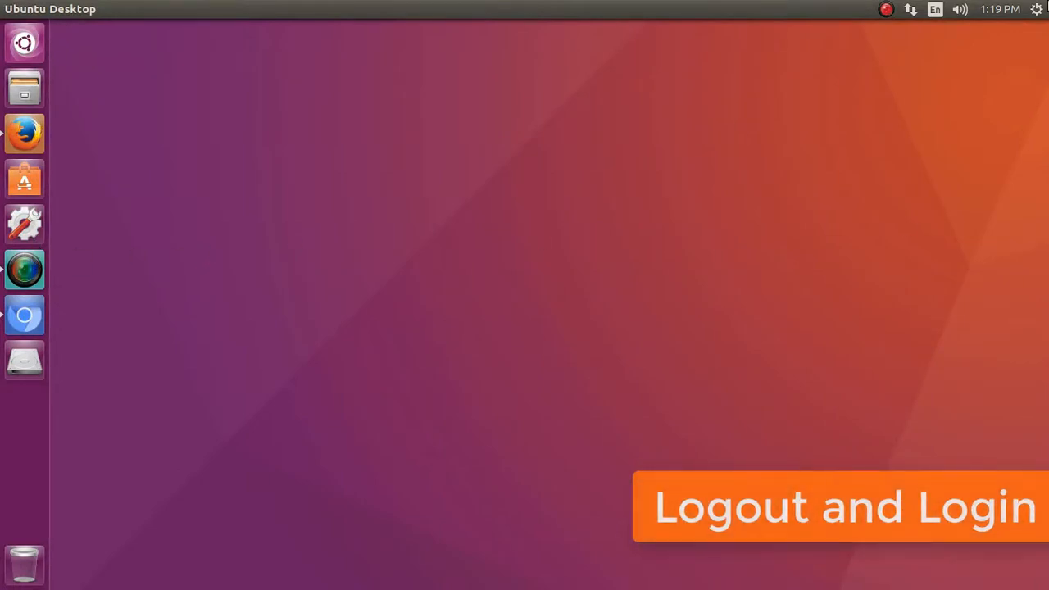
- Log out from the top-bar gear menu and sign back in
left_click(1035, 9)
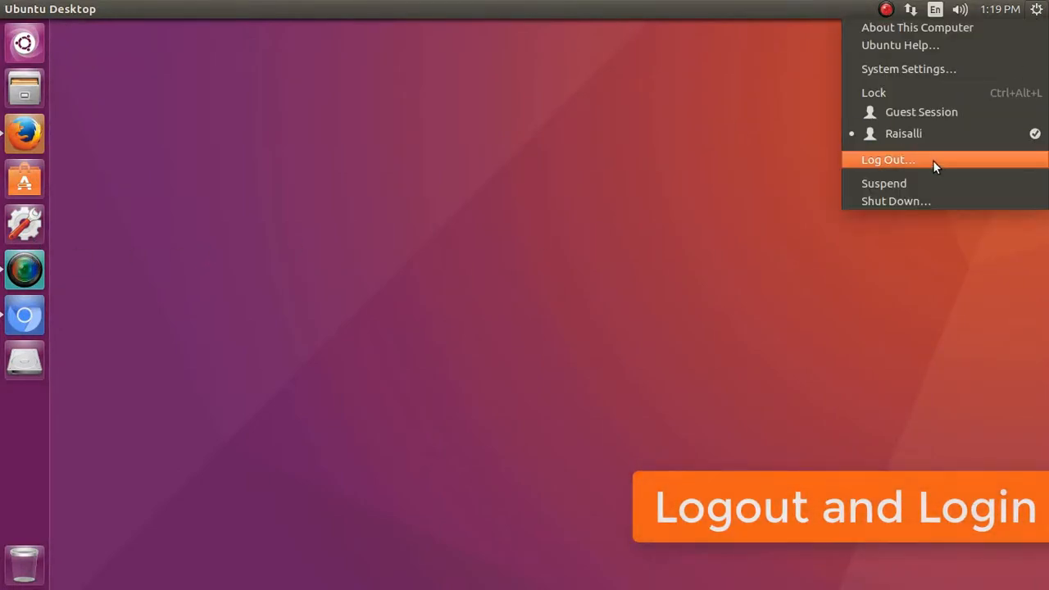
left_click(888, 159)
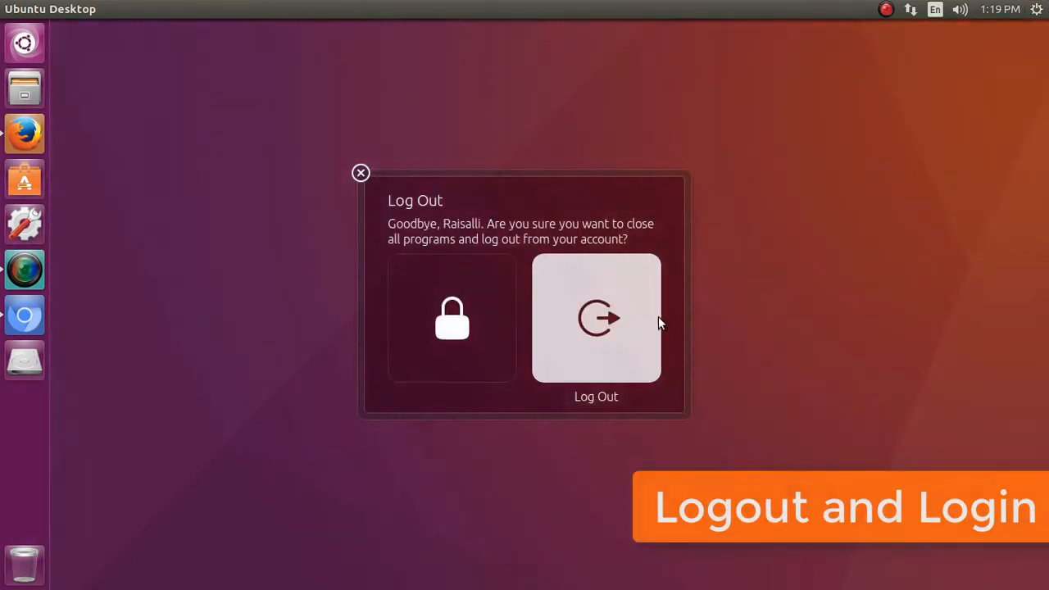
left_click(596, 318)
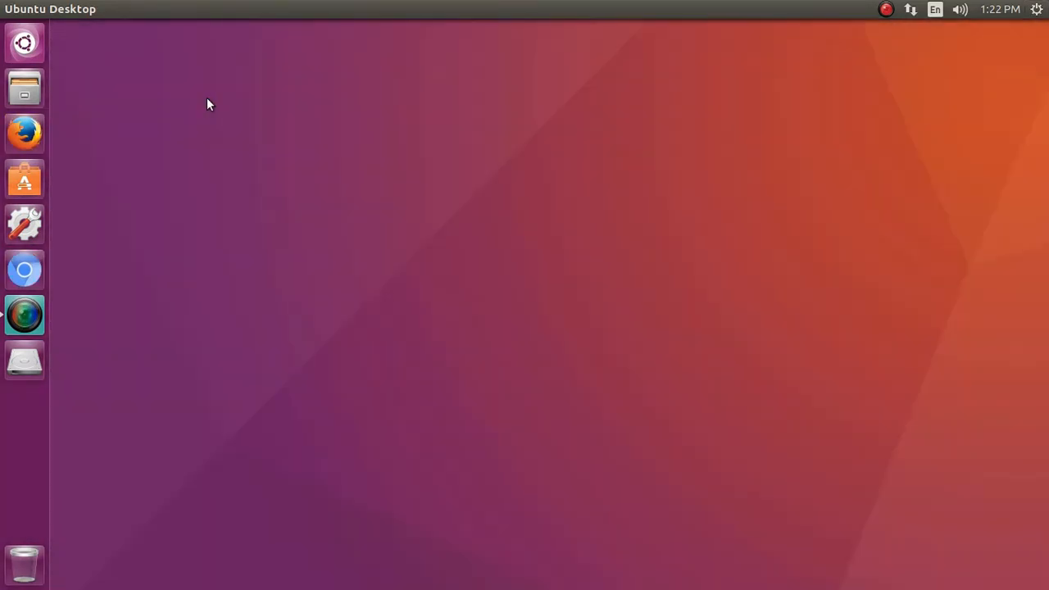
left_click(24, 43)
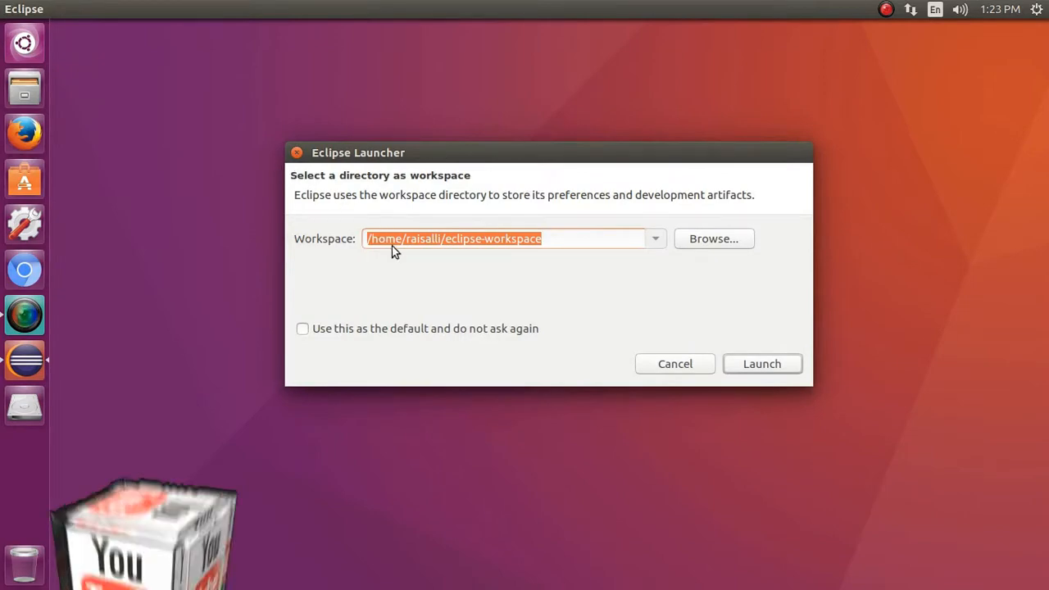
- Launch Eclipse with the default eclipse-workspace and close the Welcome tab
left_click(761, 363)
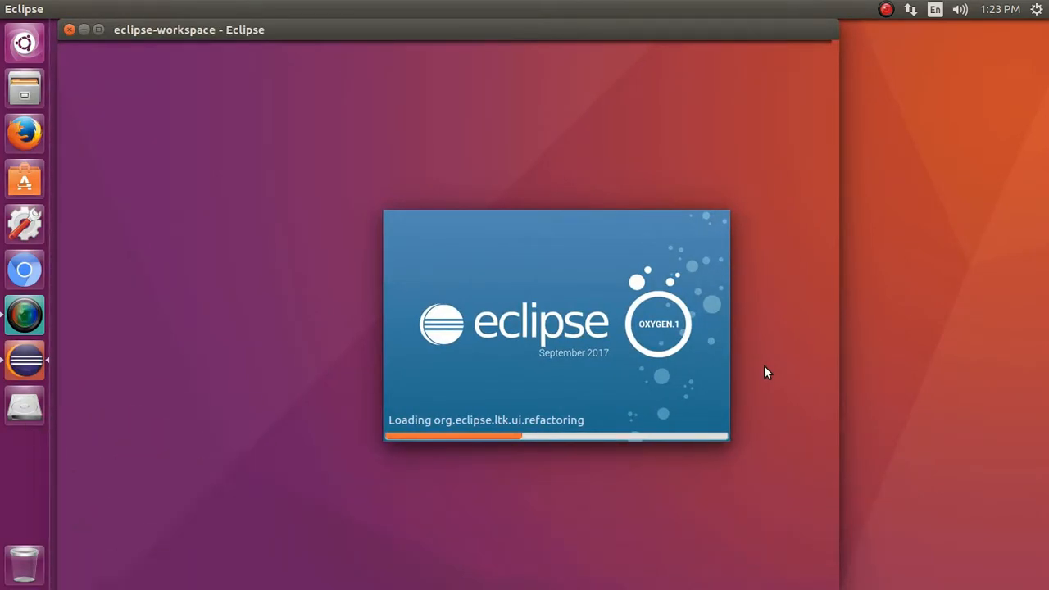
mouse_move(763, 366)
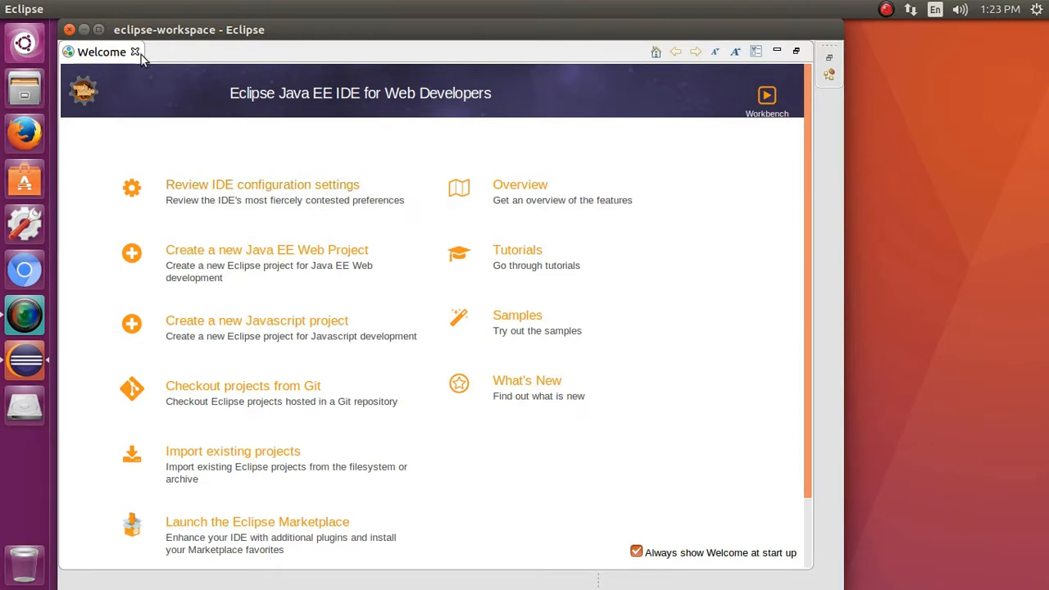
left_click(135, 52)
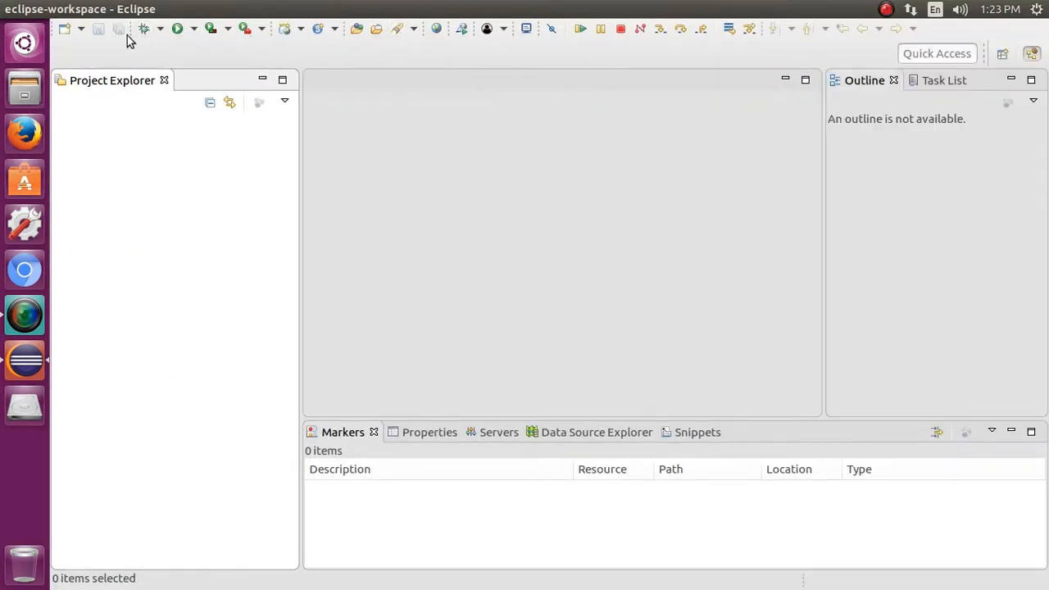
left_click(64, 29)
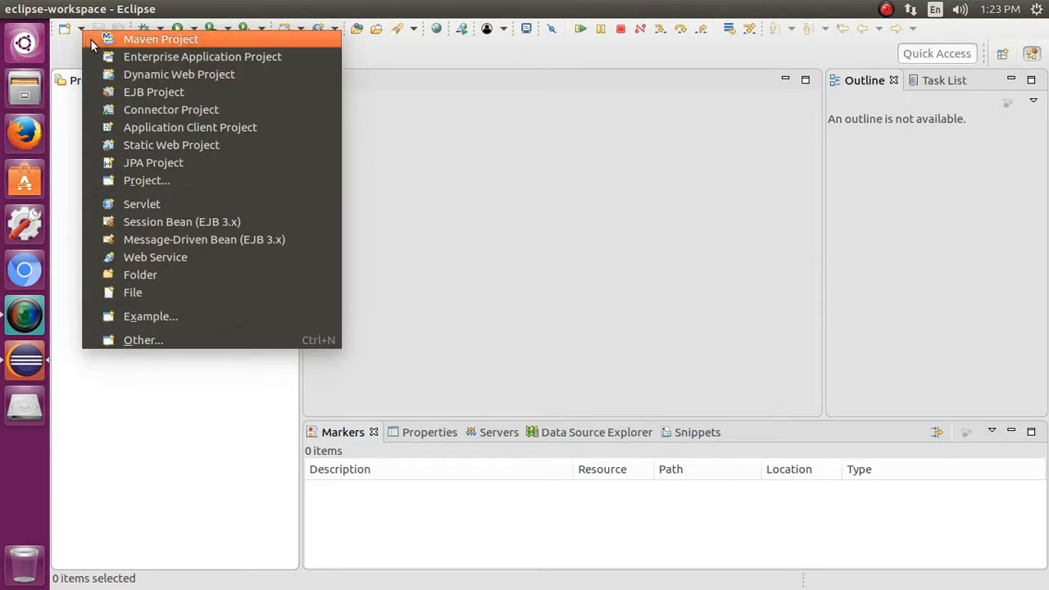
mouse_move(140, 274)
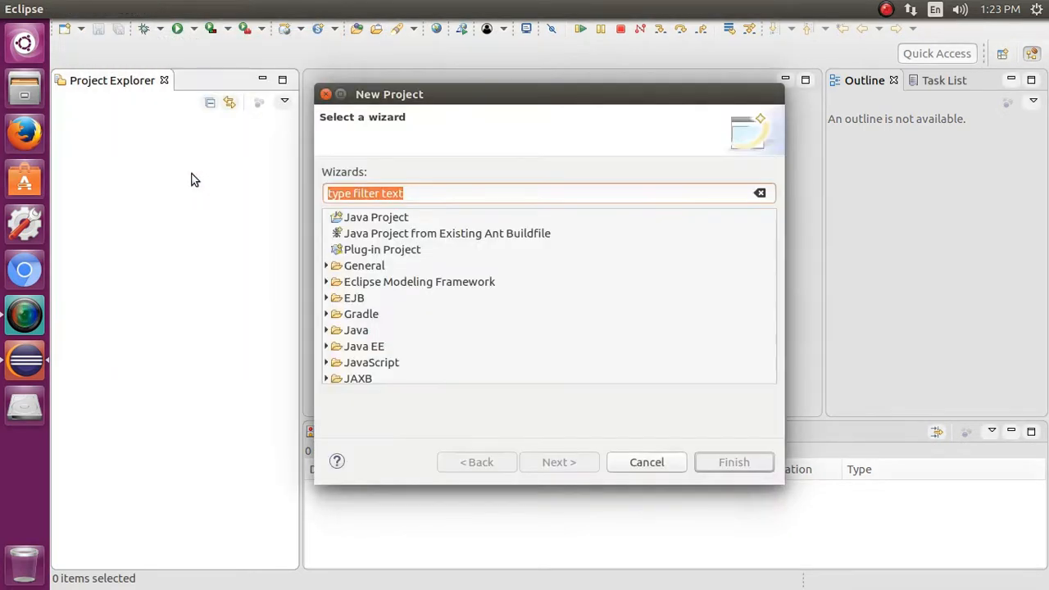
scroll("down", 3)
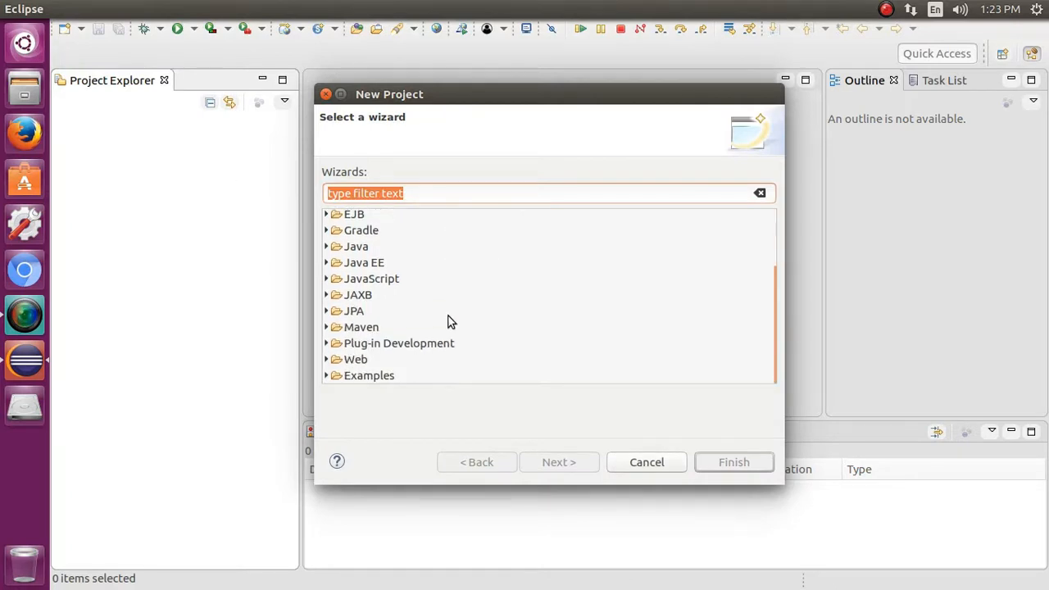
mouse_move(576, 453)
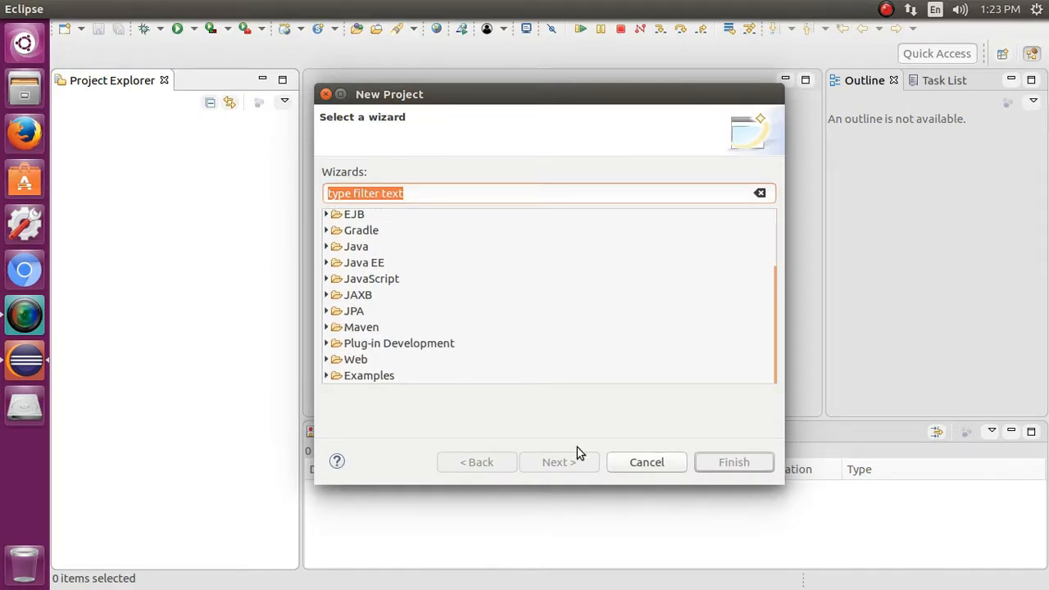
mouse_move(433, 260)
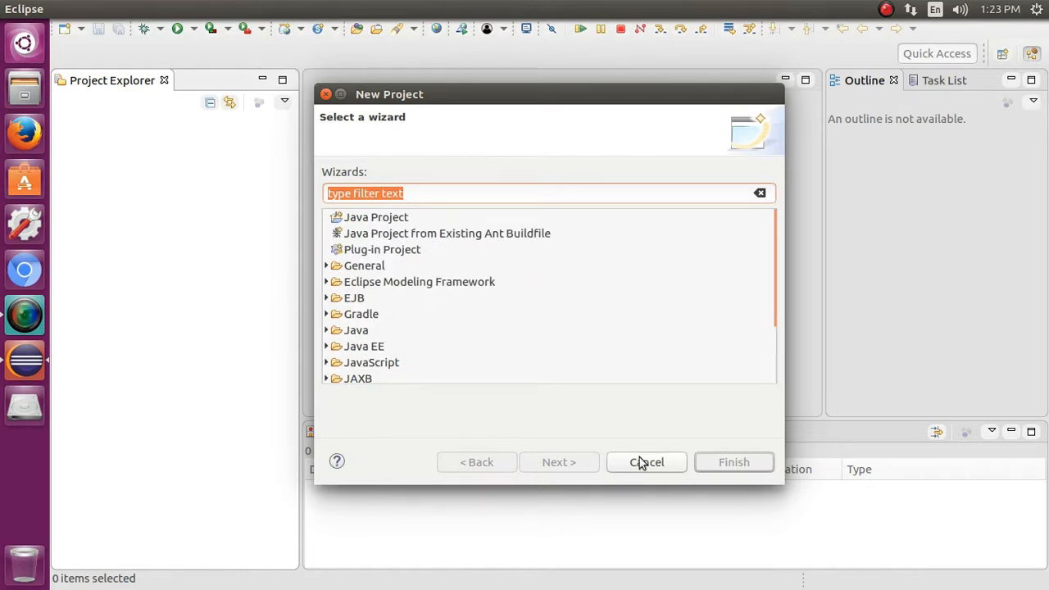
left_click(647, 461)
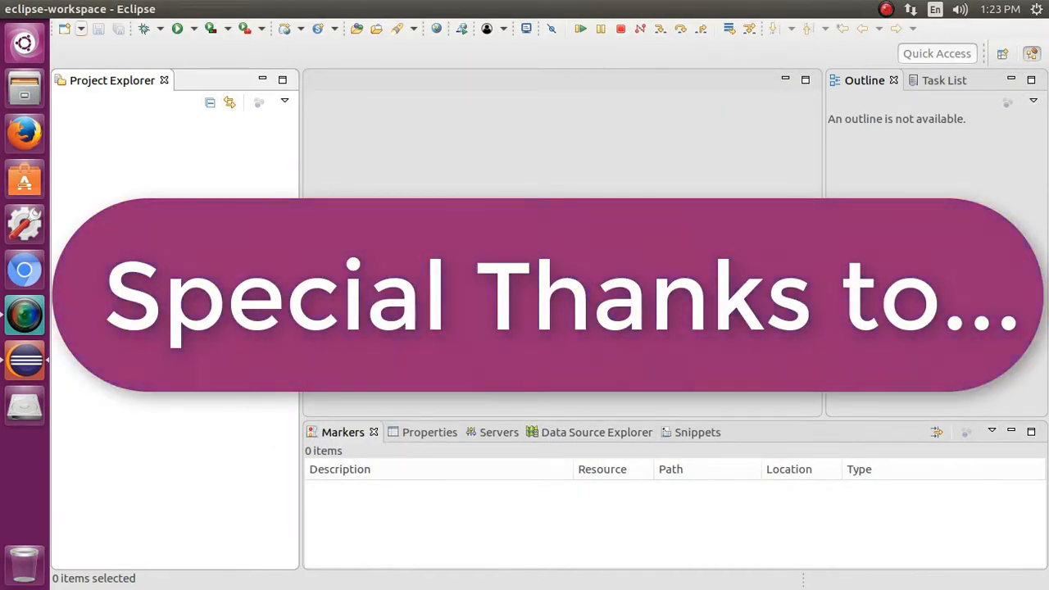